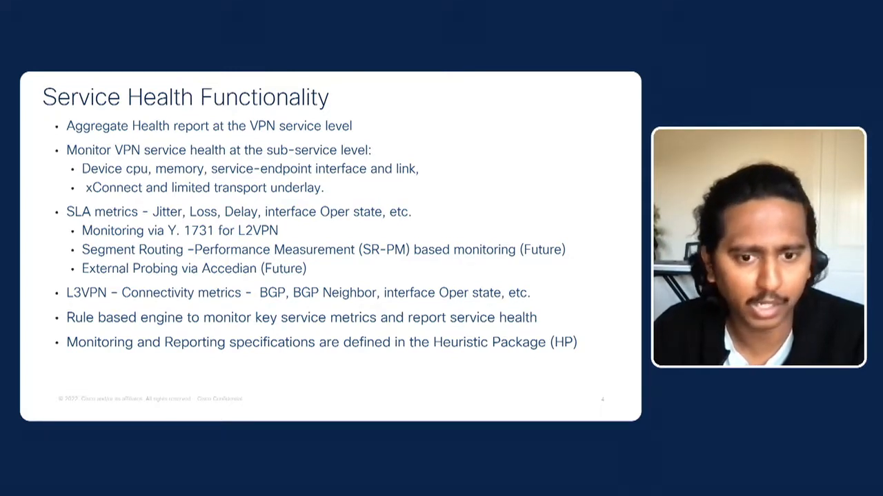
Step: Advance past the Service Health slide to the Crosswork topology map of reachable nodes
key(Right)
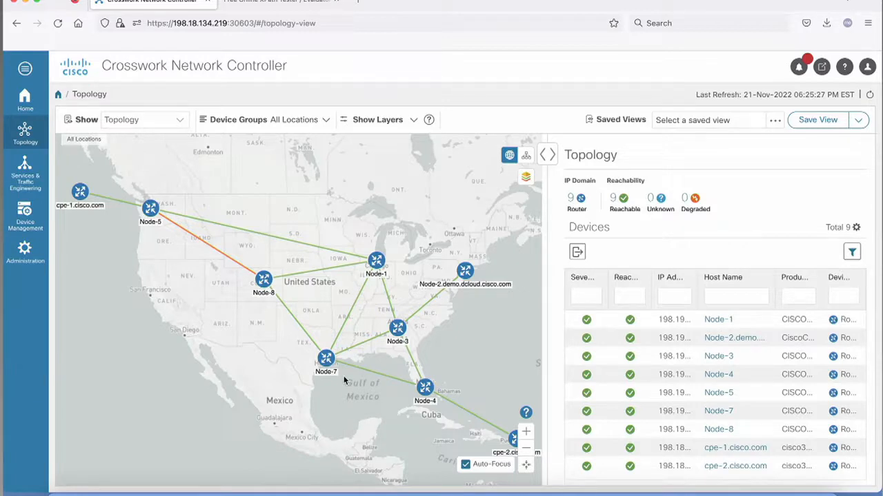
mouse_move(116, 233)
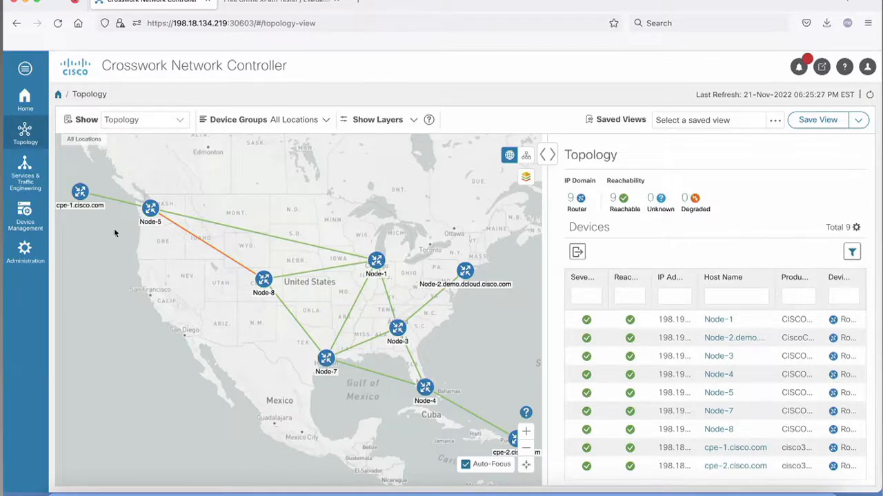
Step: Show the VPN Services list and overlay the volvo L3VPN's path on the topology map
click(25, 169)
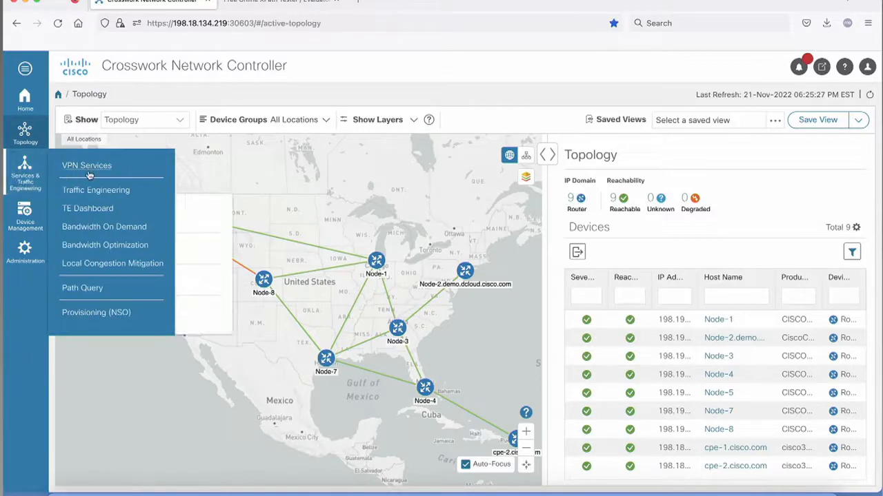
click(87, 166)
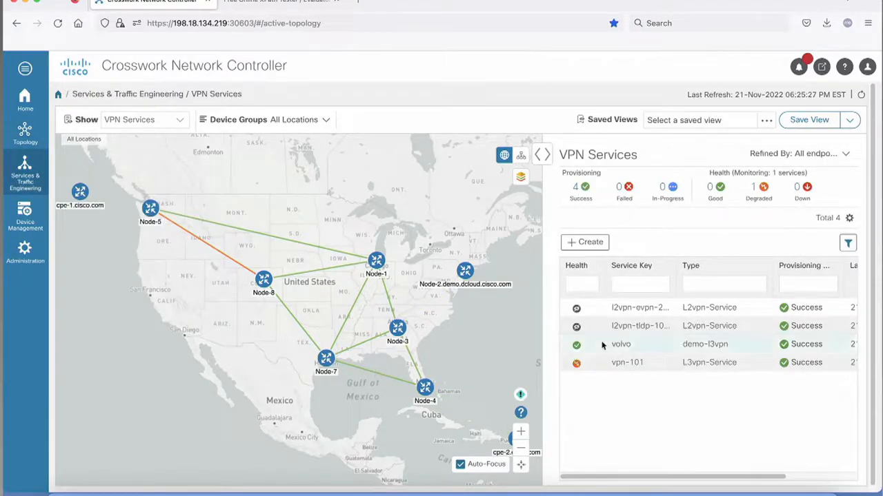
click(621, 345)
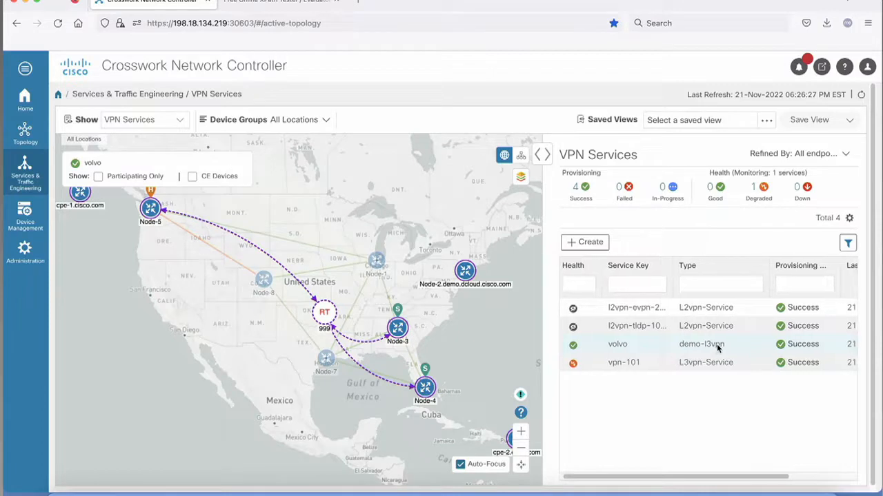
Step: Open the volvo service's assurance graph from its row actions to check its Good health status
click(703, 345)
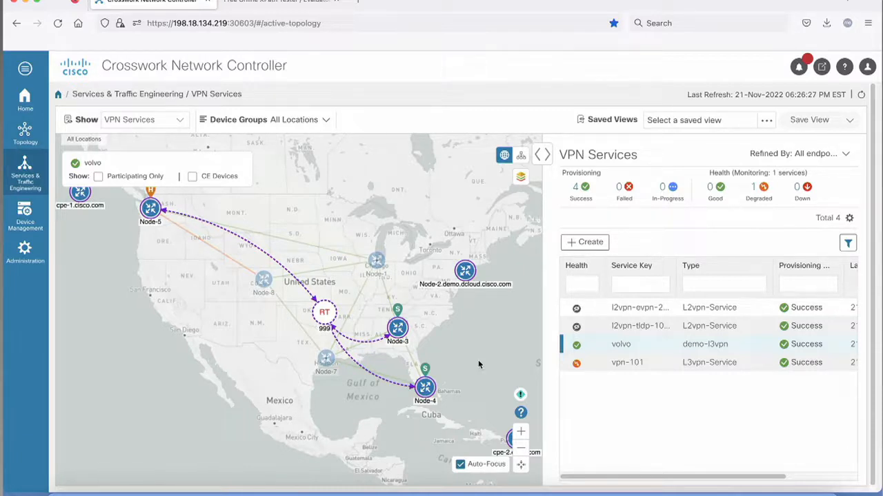
mouse_move(705, 444)
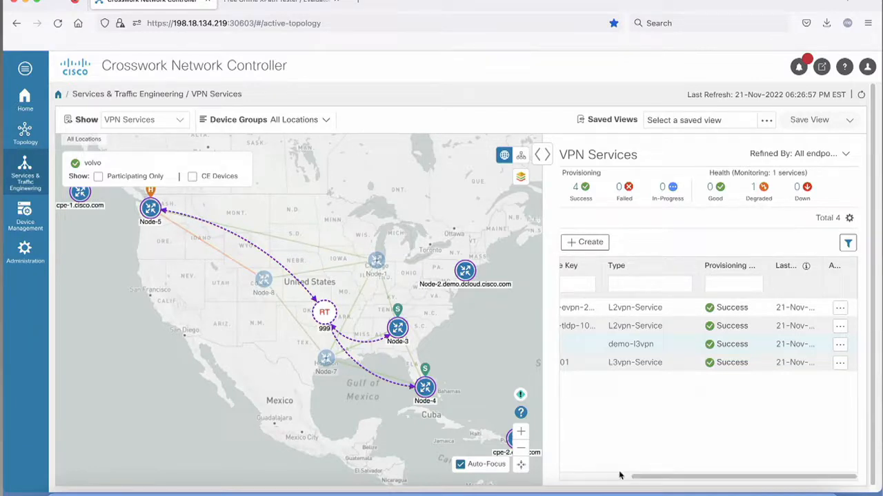
scroll(left, 3)
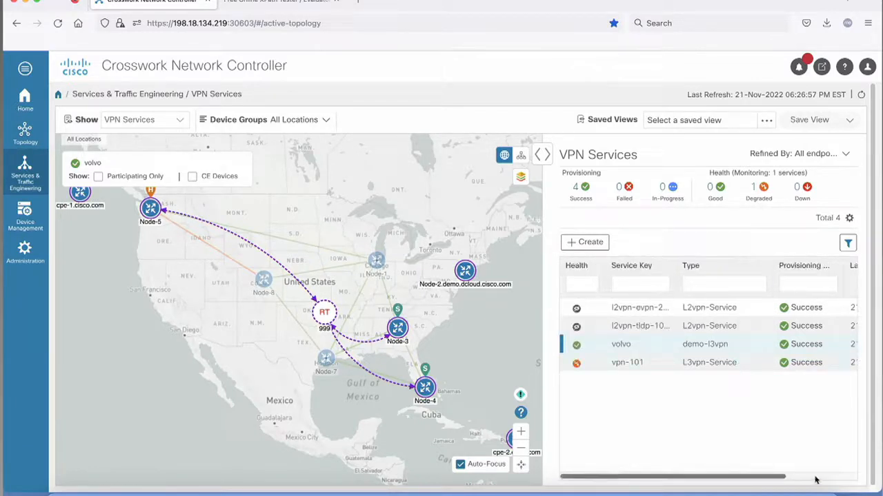
click(840, 345)
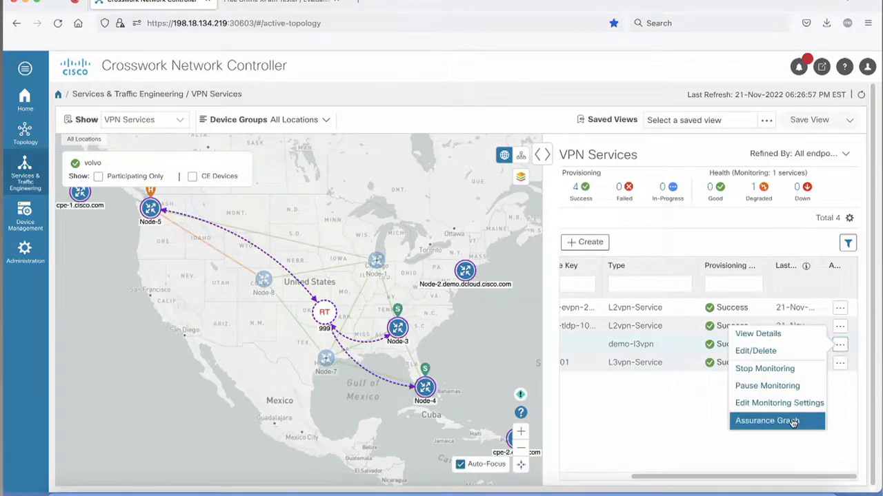
click(767, 421)
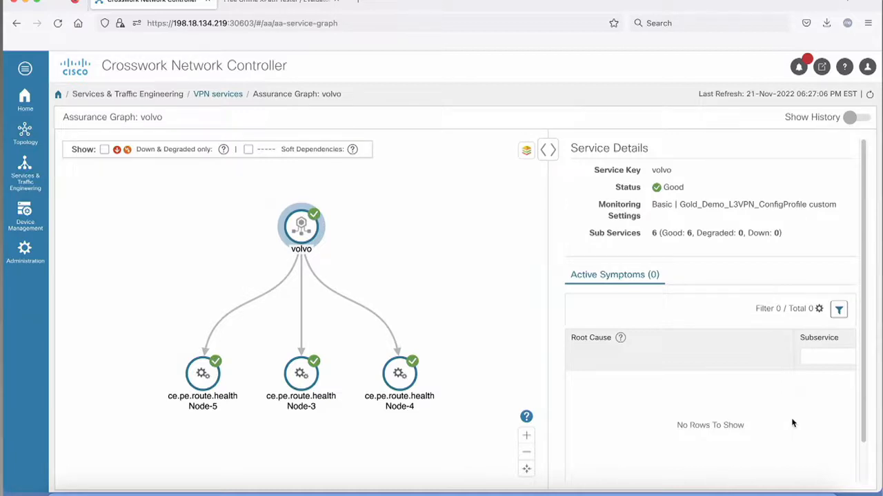
mouse_move(683, 196)
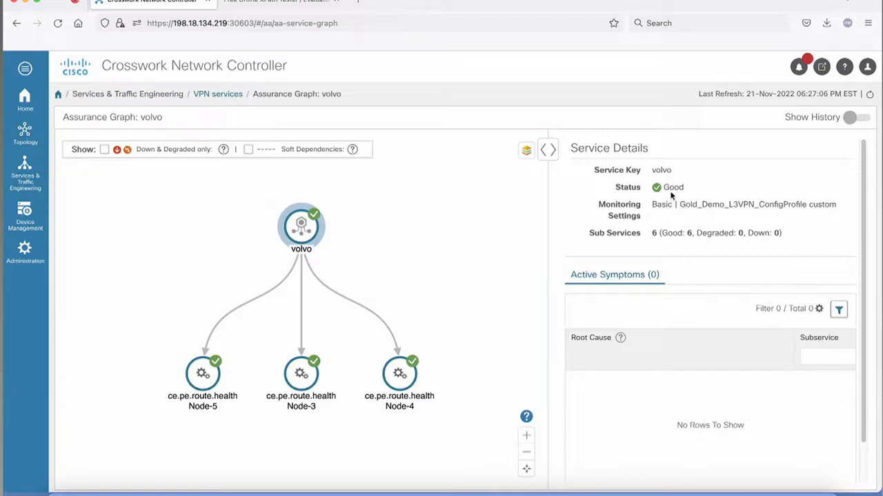
mouse_move(697, 246)
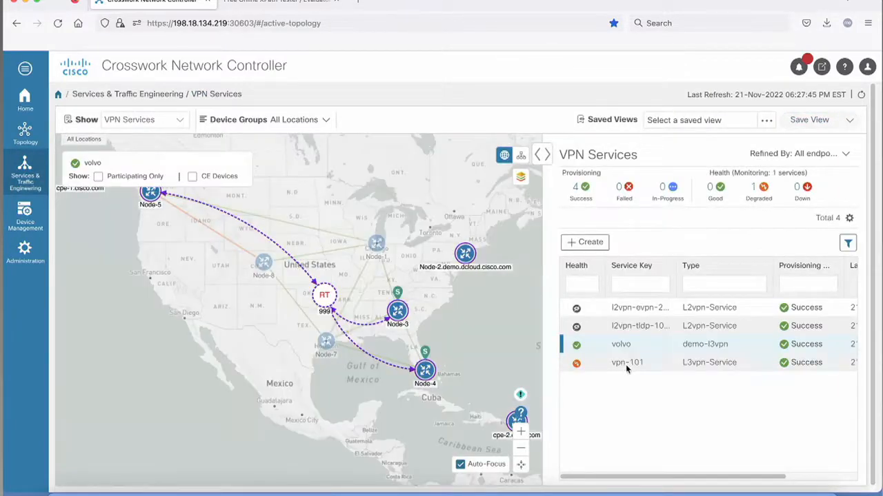
Step: Select vpn-101 and open its assurance graph showing Degraded status and active symptoms
click(626, 361)
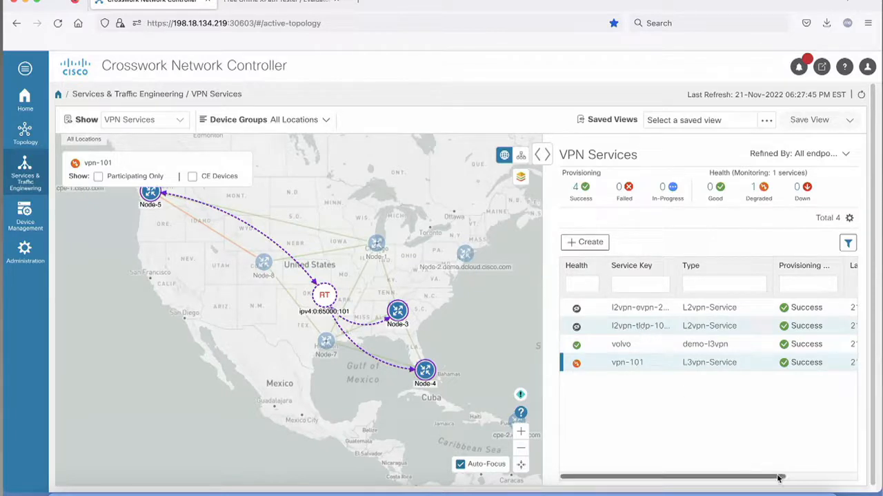
scroll(right, 3)
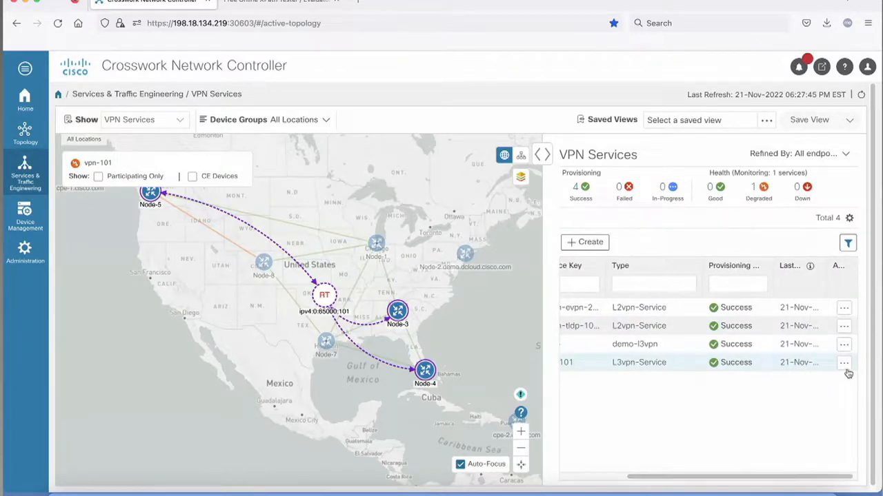
click(844, 361)
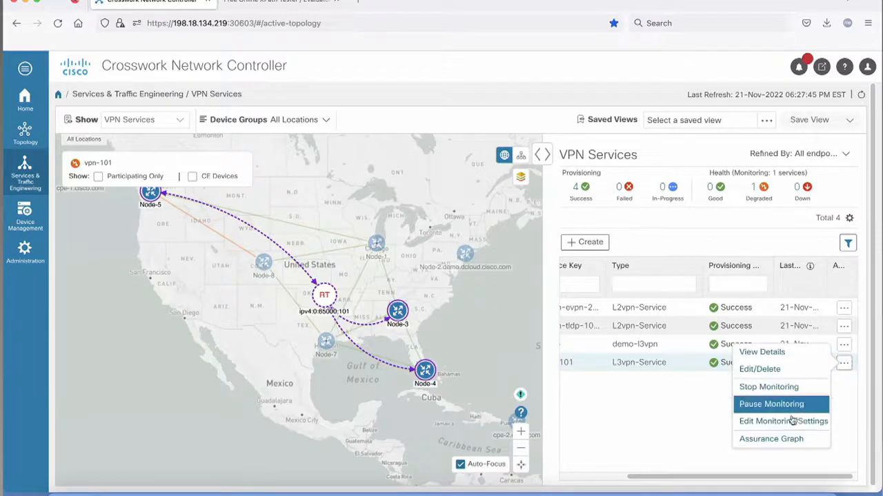
mouse_move(771, 439)
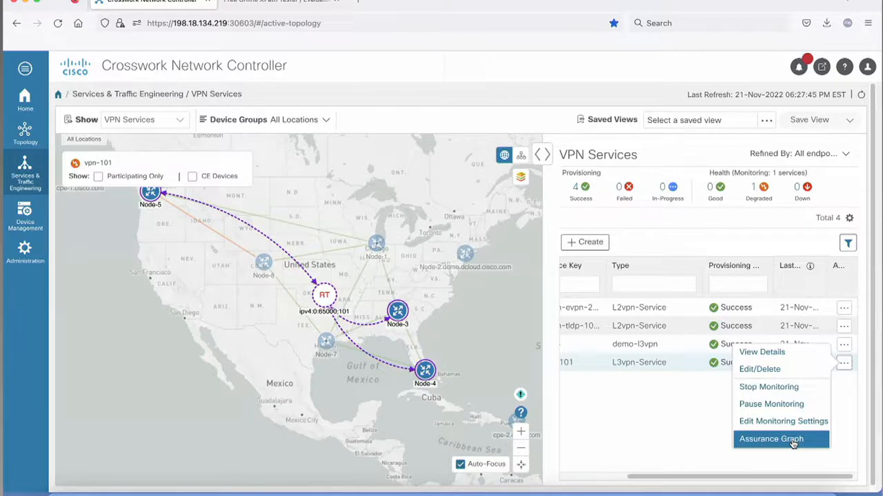
click(771, 438)
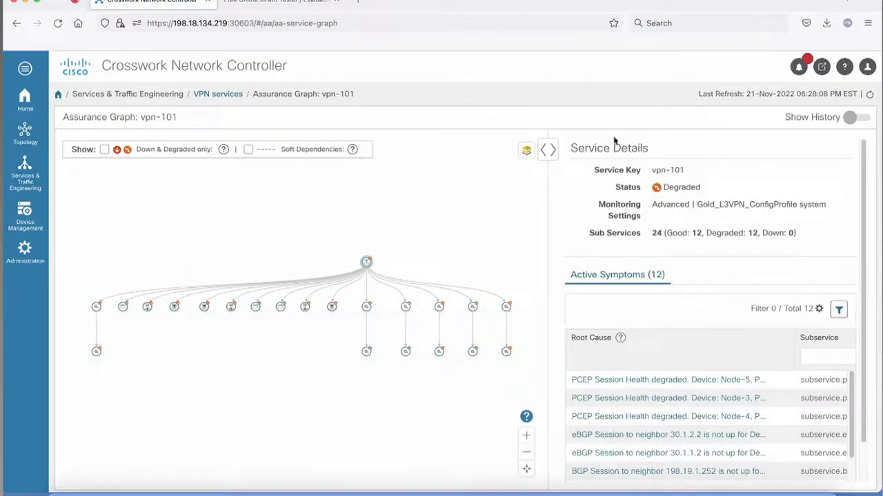
Step: Expand vpn-101's Service Details to review its PCEP and eBGP session symptoms, then restore the graph beside them
click(547, 149)
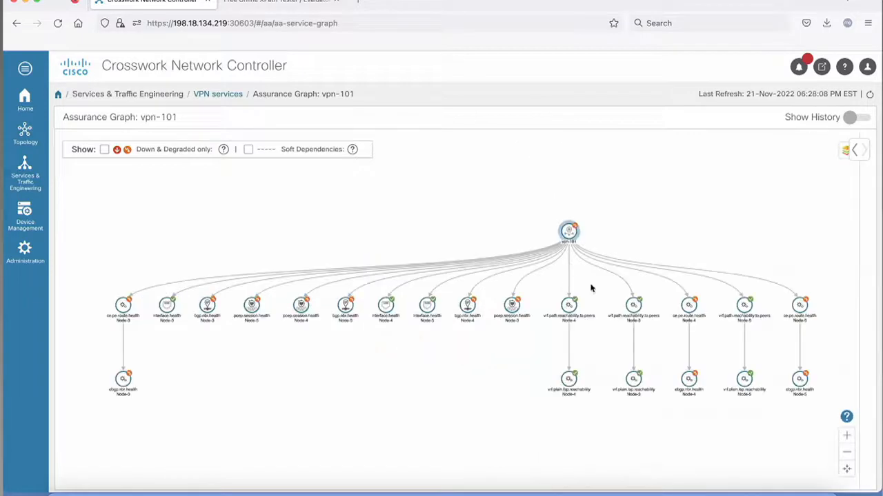
mouse_move(463, 380)
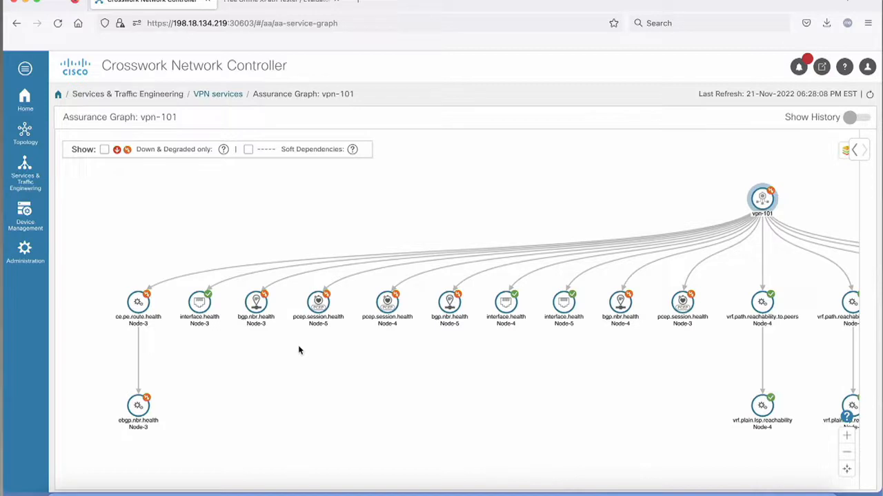
mouse_move(138, 303)
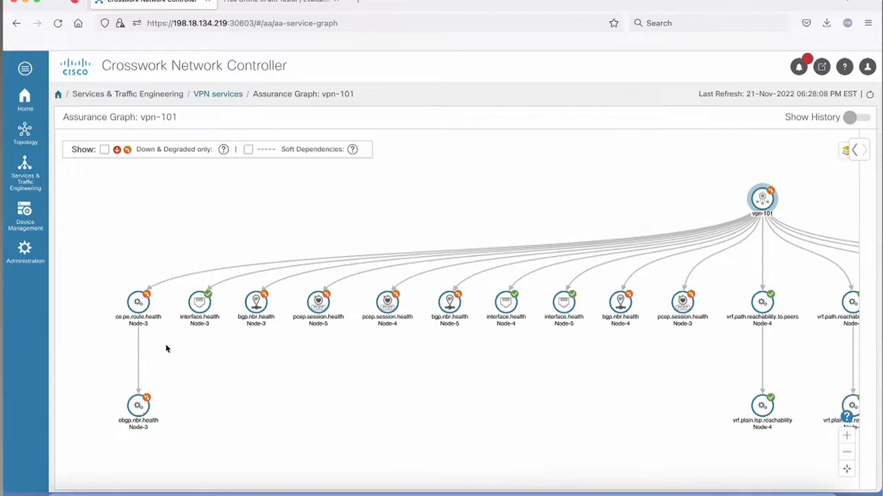
mouse_move(240, 309)
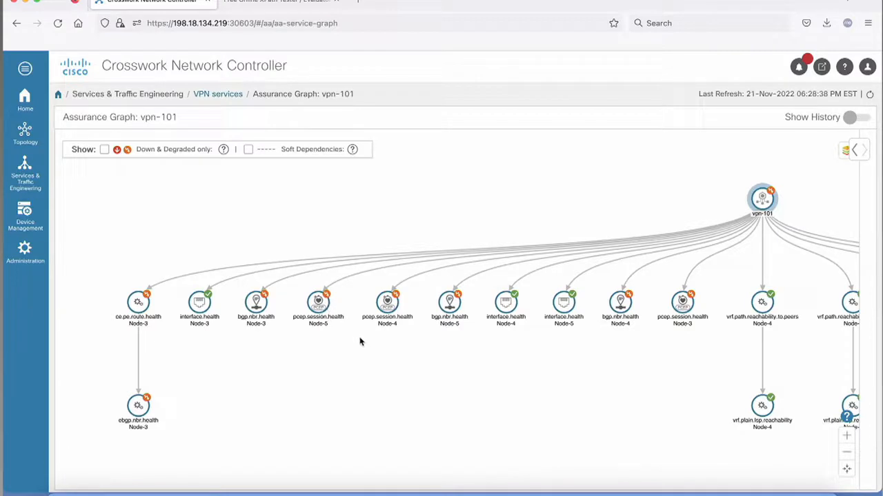
mouse_move(491, 364)
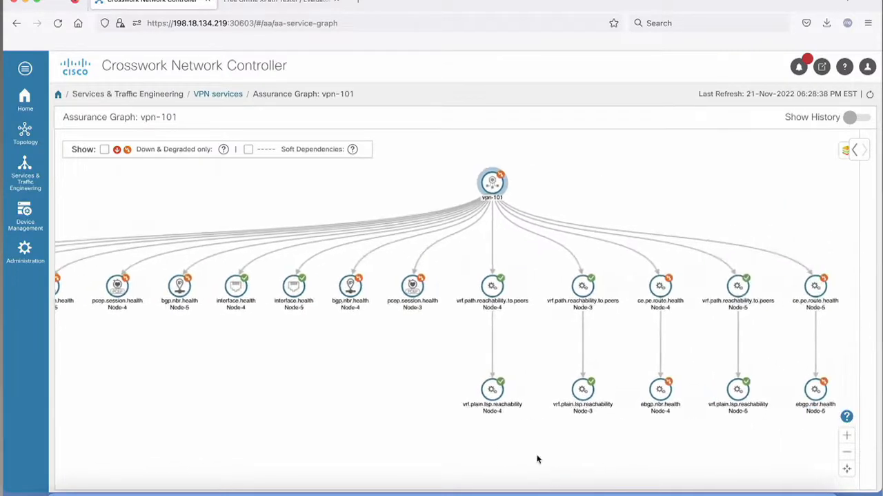
mouse_move(491, 306)
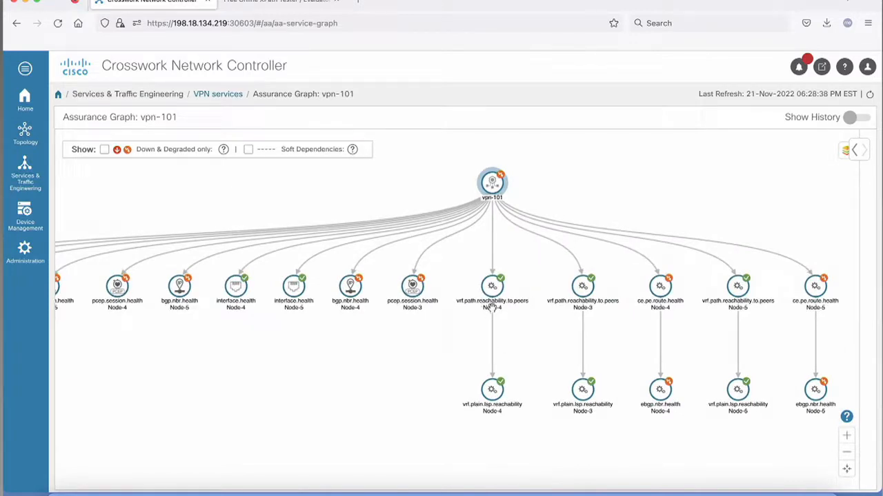
mouse_move(522, 394)
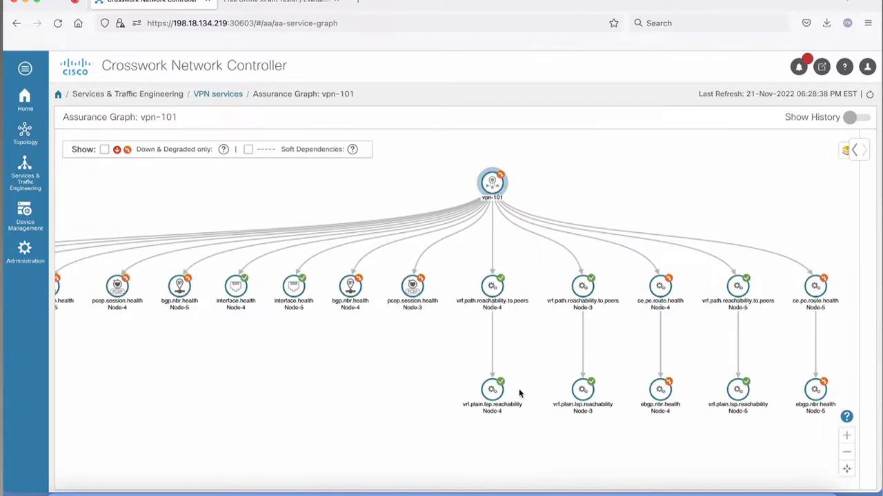
mouse_move(521, 375)
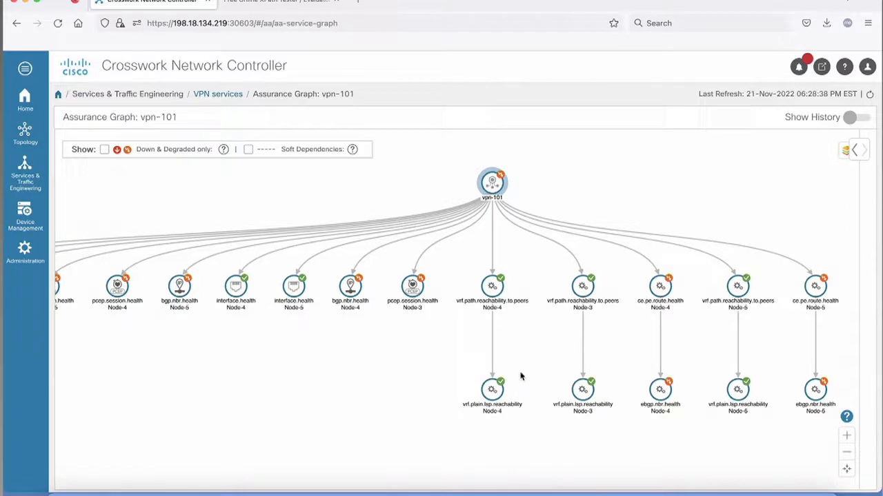
mouse_move(621, 302)
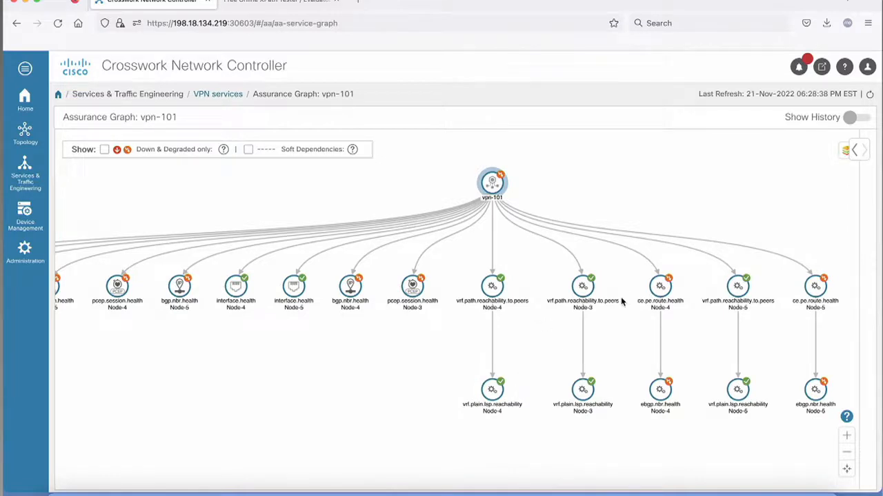
mouse_move(617, 304)
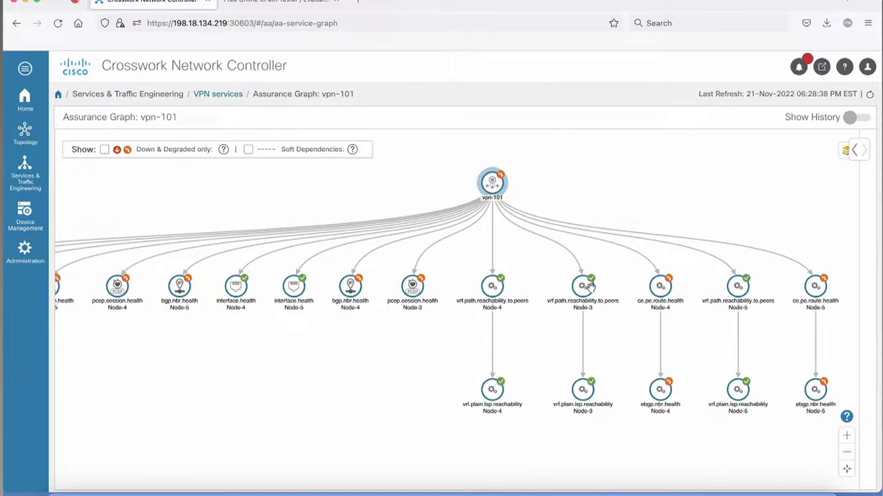
mouse_move(218, 94)
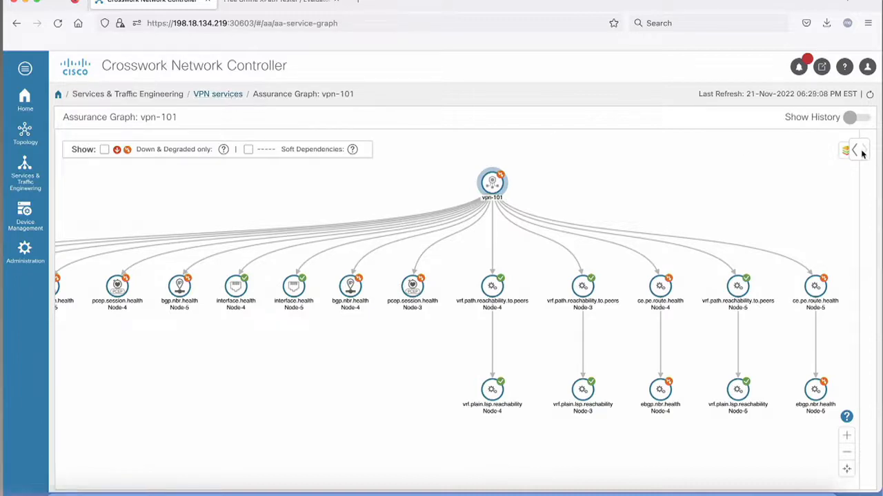
click(855, 149)
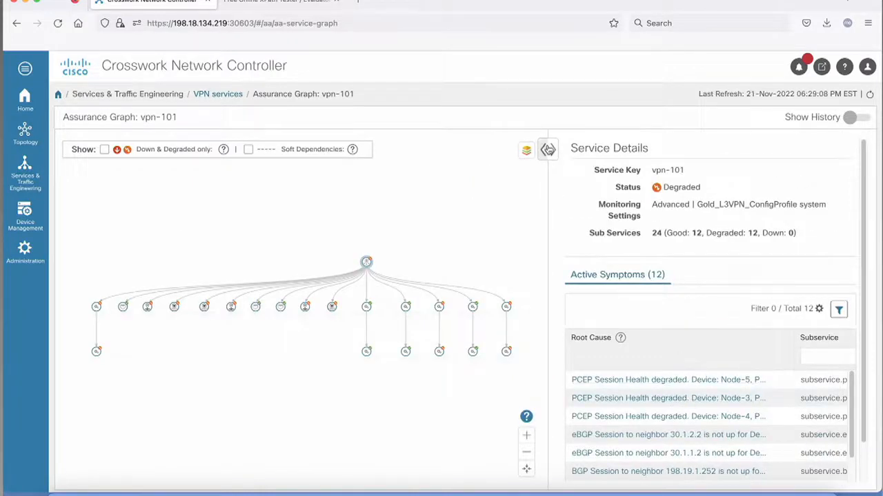
click(548, 149)
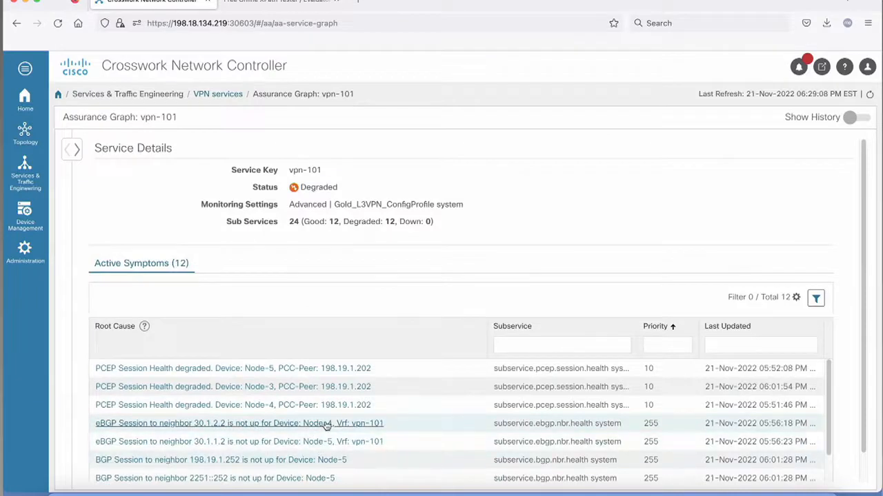
mouse_move(356, 452)
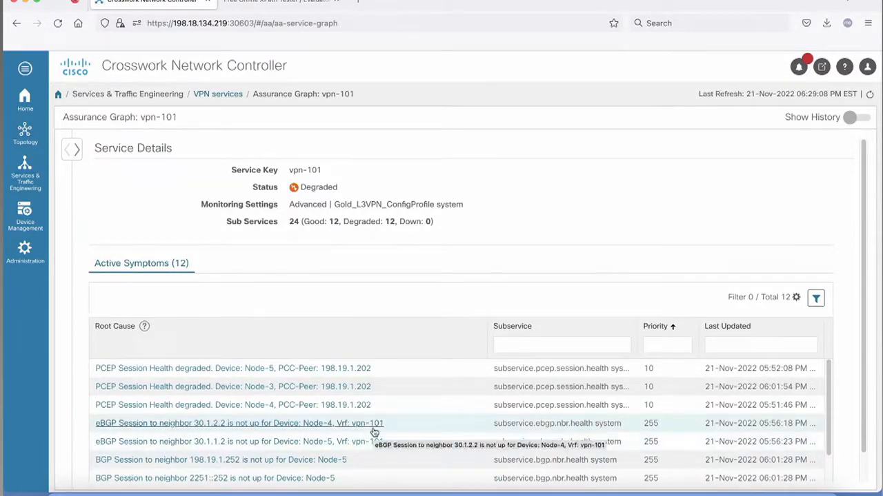
scroll(down, 3)
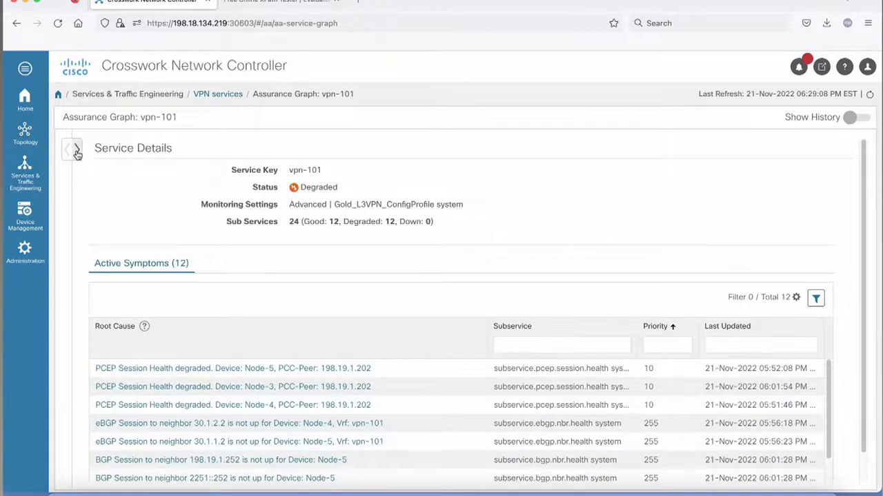
click(72, 149)
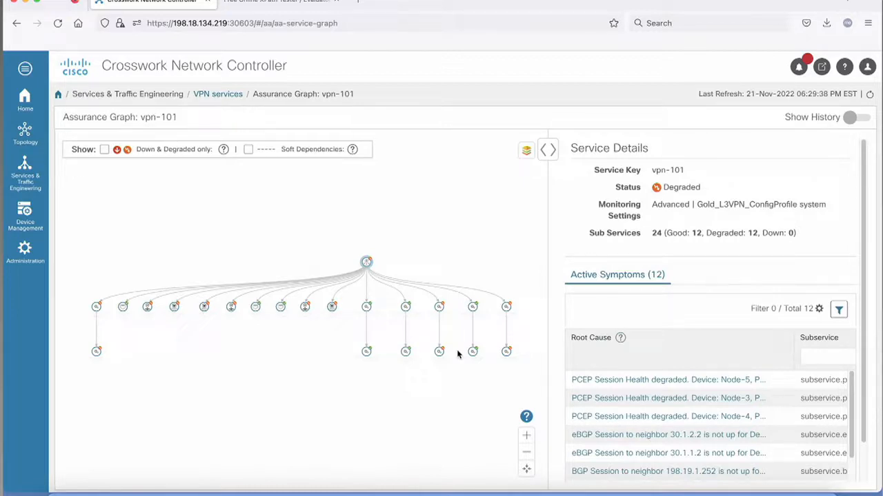
mouse_move(348, 332)
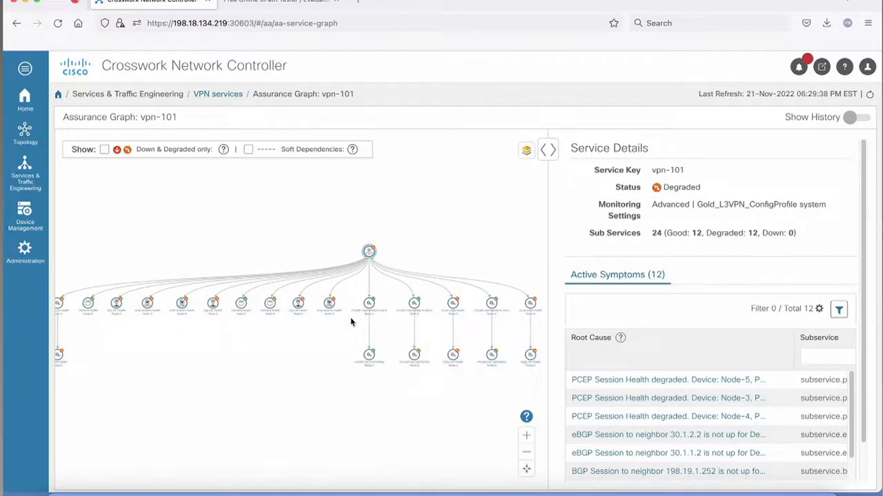
mouse_move(353, 323)
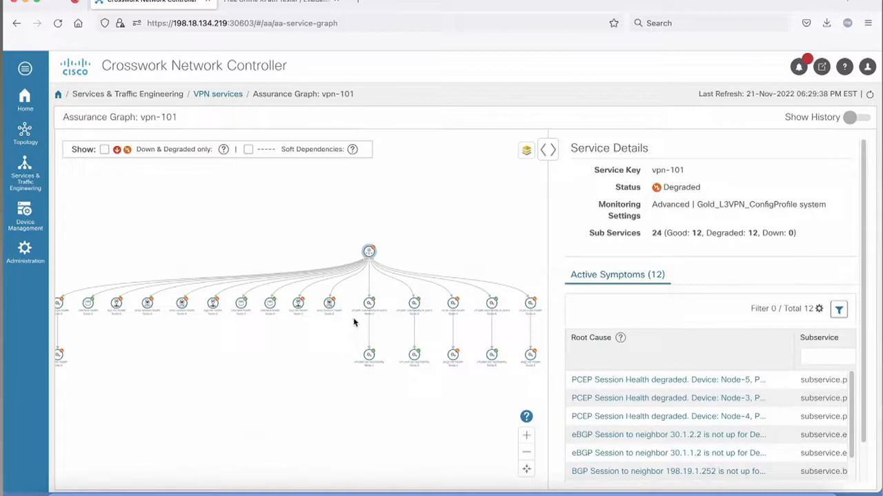
mouse_move(475, 277)
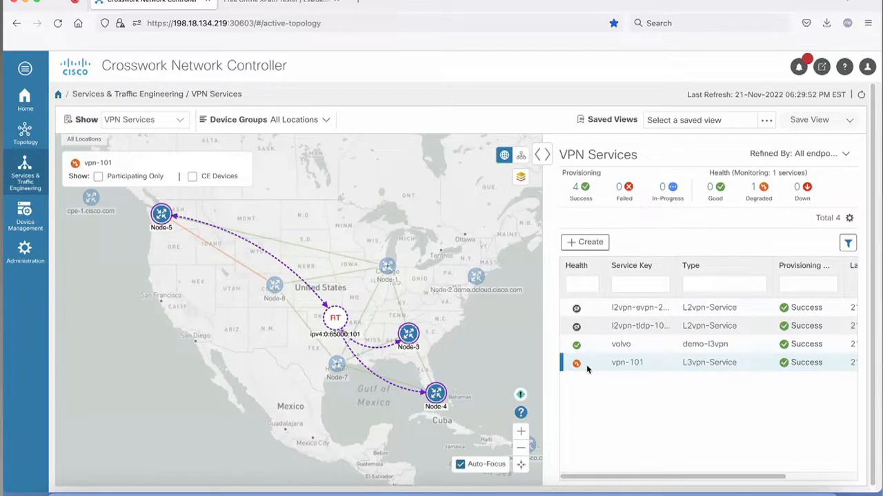
Step: Navigate via Administration to the Heuristic Packages page listing the built-in L2VPN rules
click(25, 168)
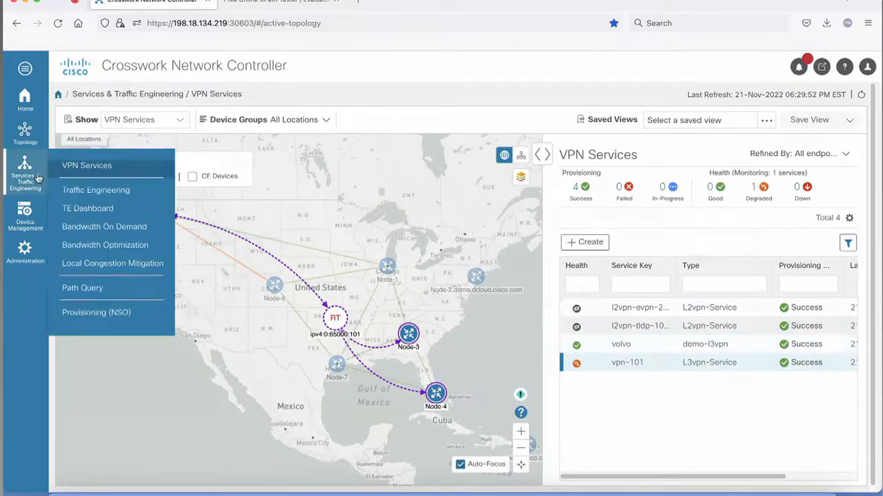
click(25, 251)
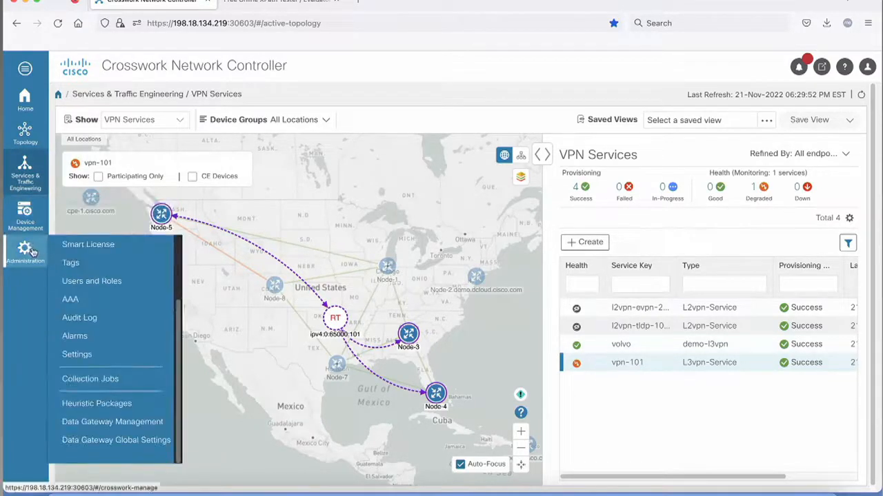
click(97, 403)
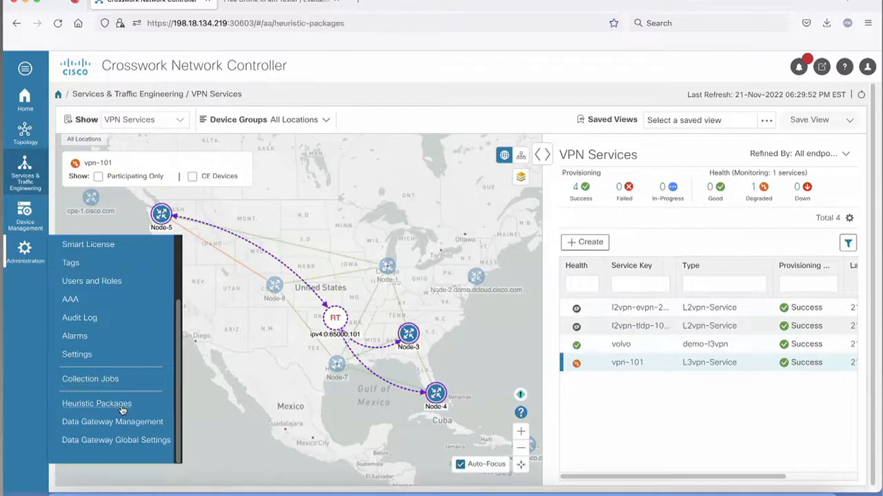
click(96, 403)
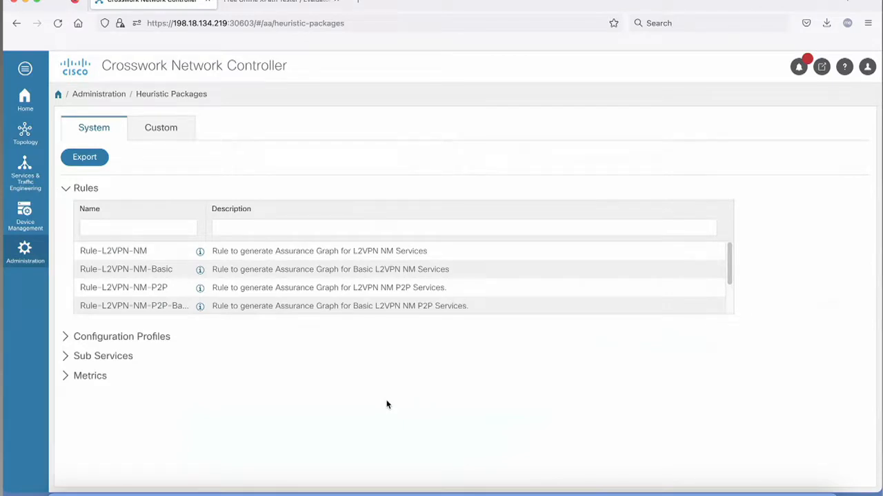
click(25, 251)
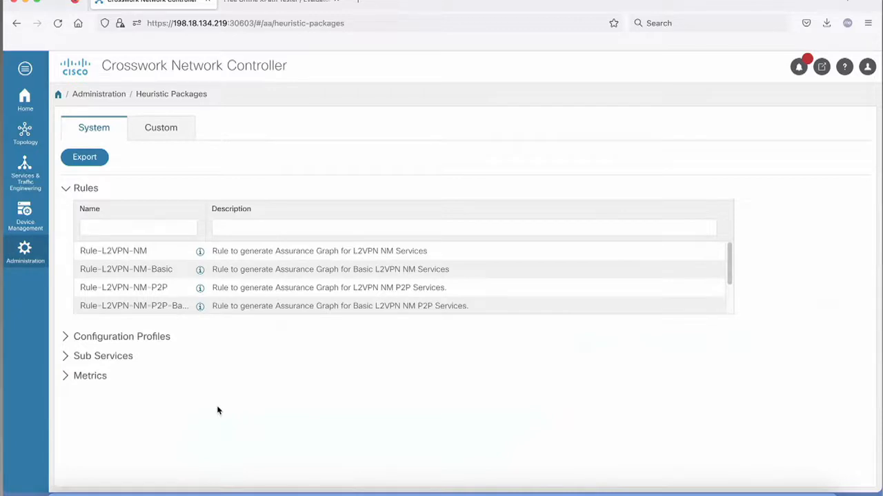
mouse_move(100, 180)
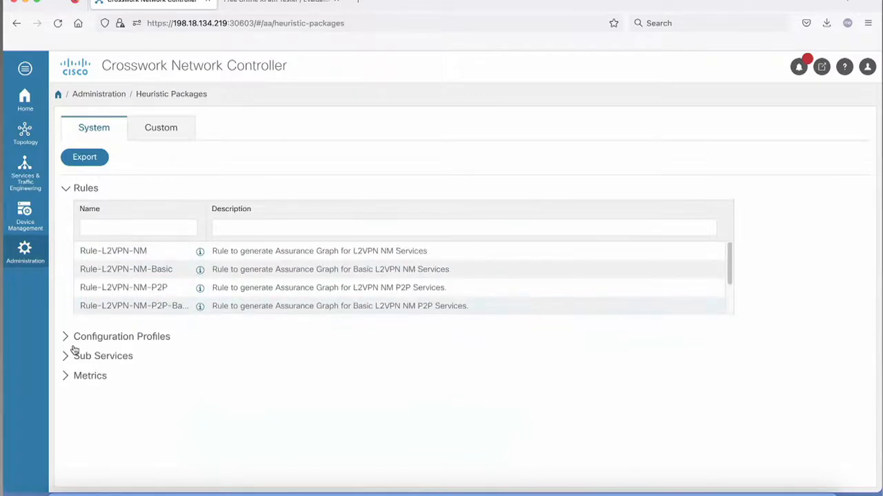
Step: Expand the system package's Sub Services table and scroll through path reachability, SLA and BGP metric entries
click(103, 356)
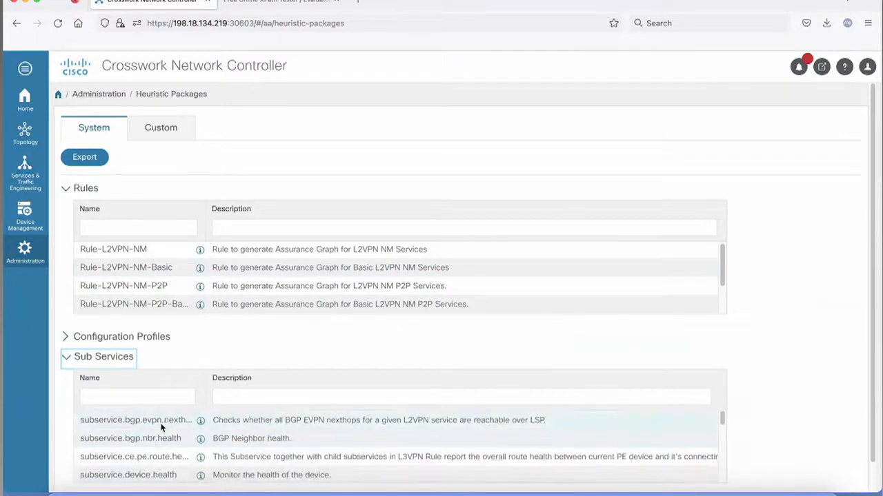
mouse_move(171, 352)
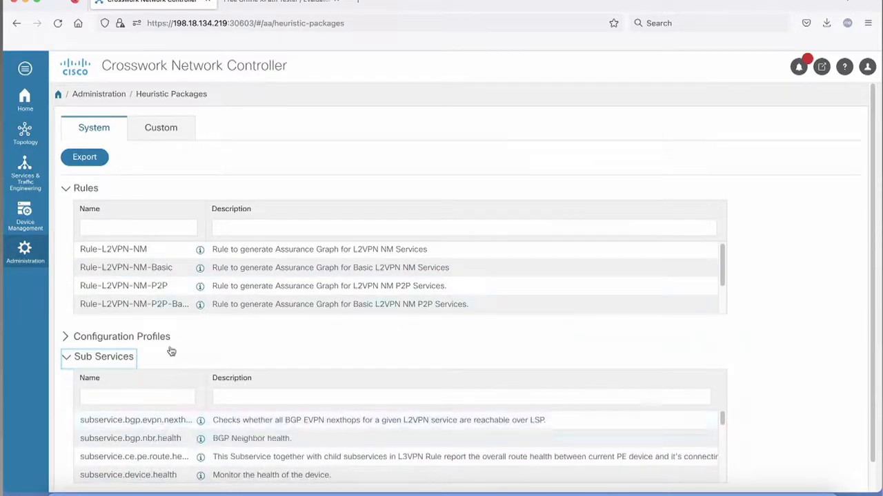
scroll(down, 3)
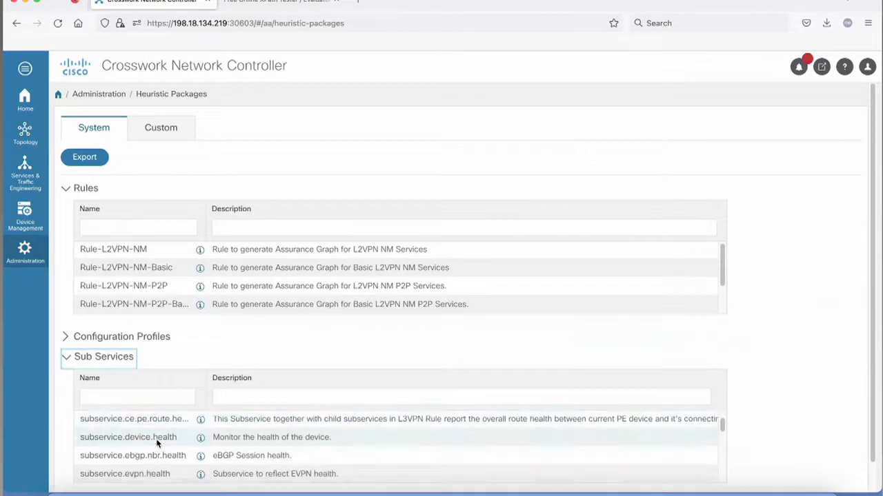
scroll(down, 3)
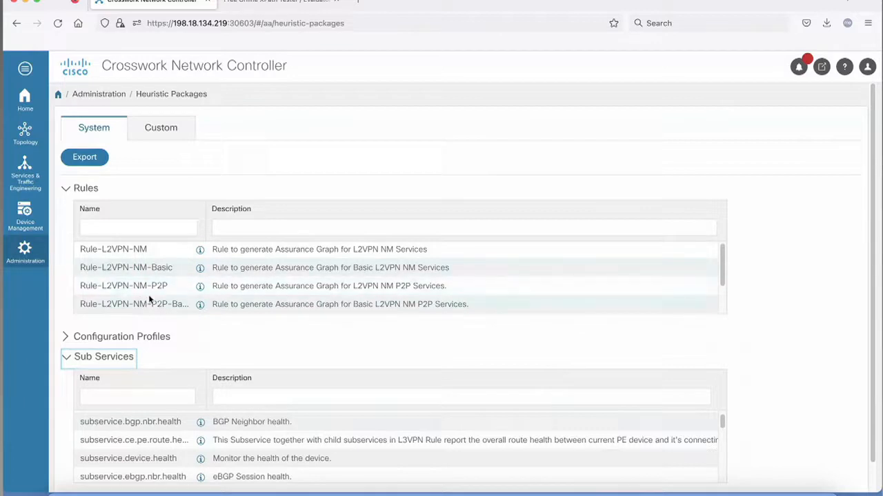
mouse_move(149, 304)
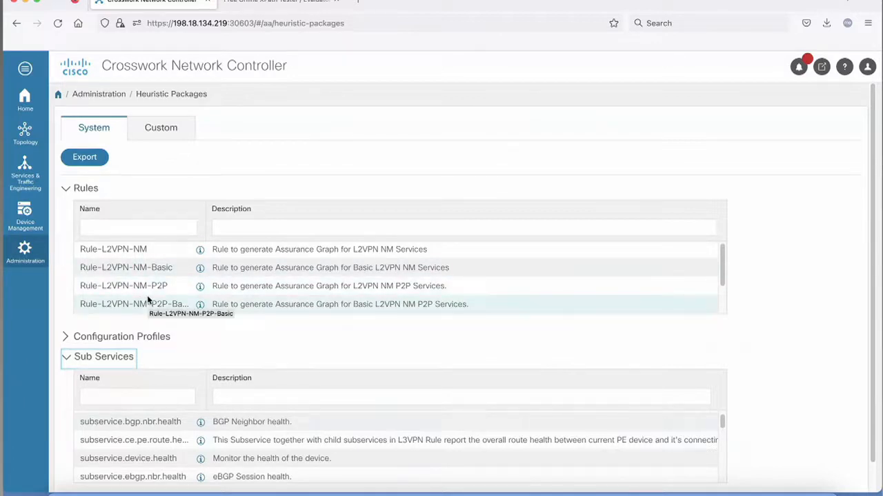
scroll(down, 3)
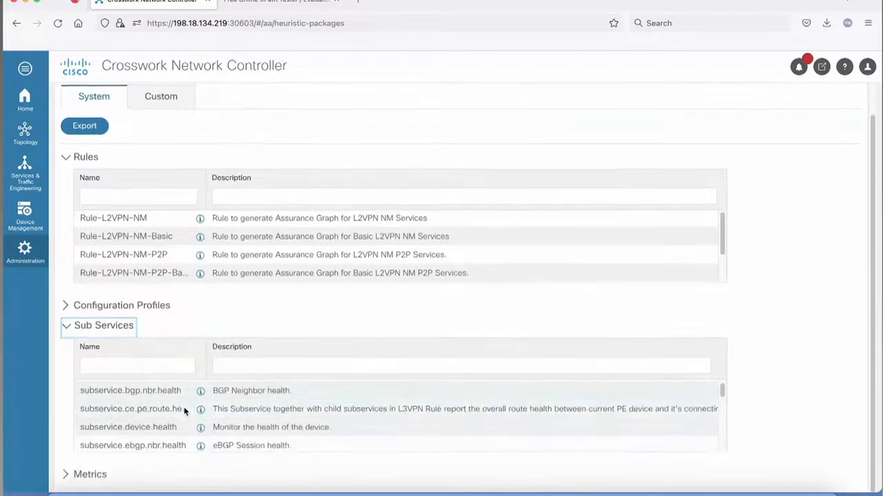
scroll(down, 3)
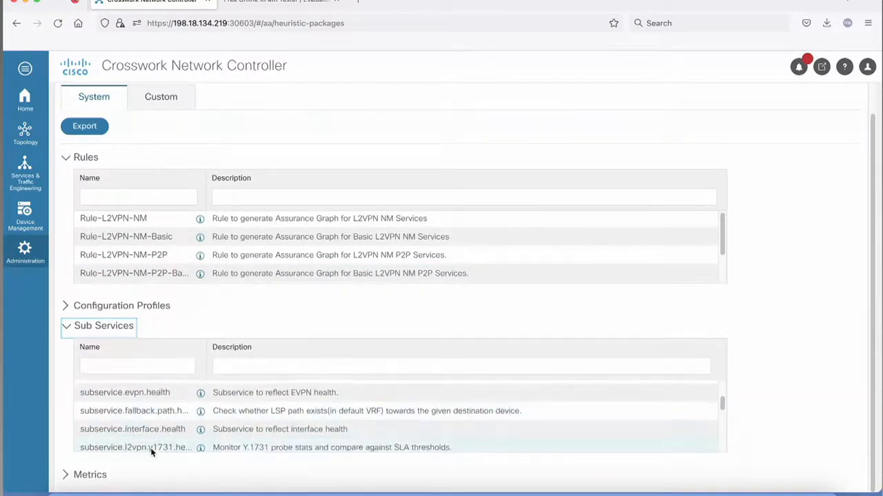
scroll(down, 3)
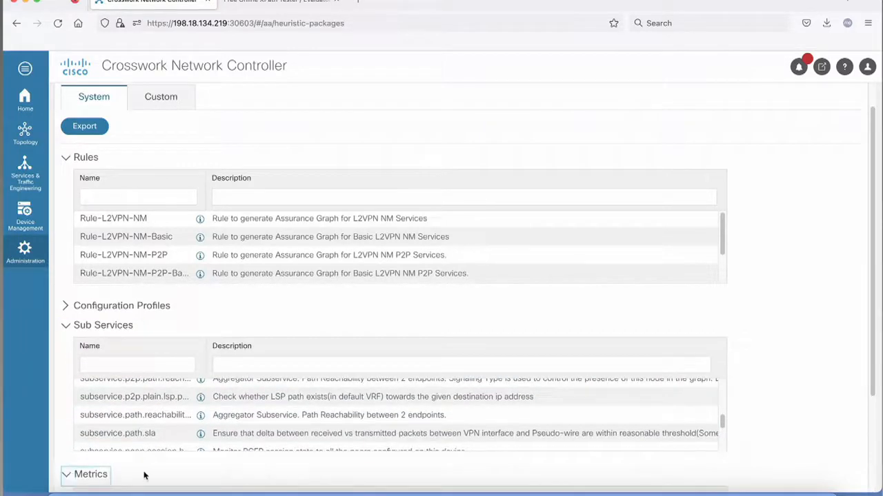
scroll(down, 3)
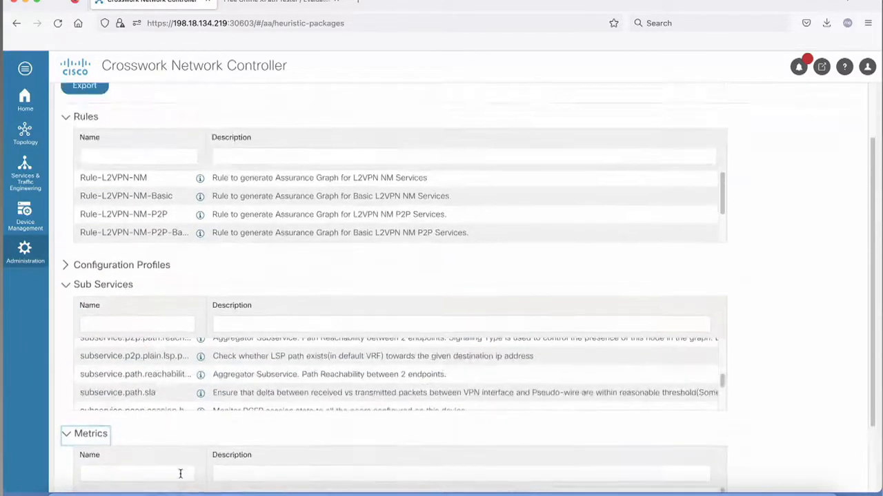
mouse_move(146, 206)
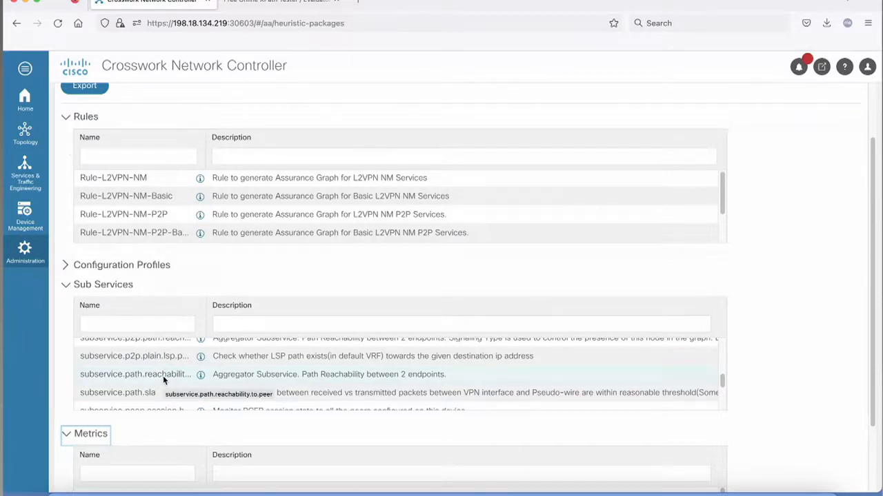
scroll(down, 3)
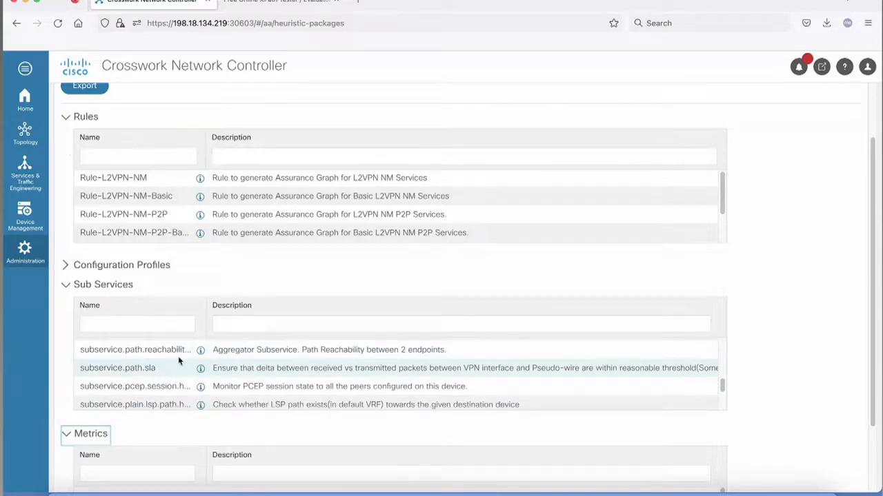
scroll(down, 3)
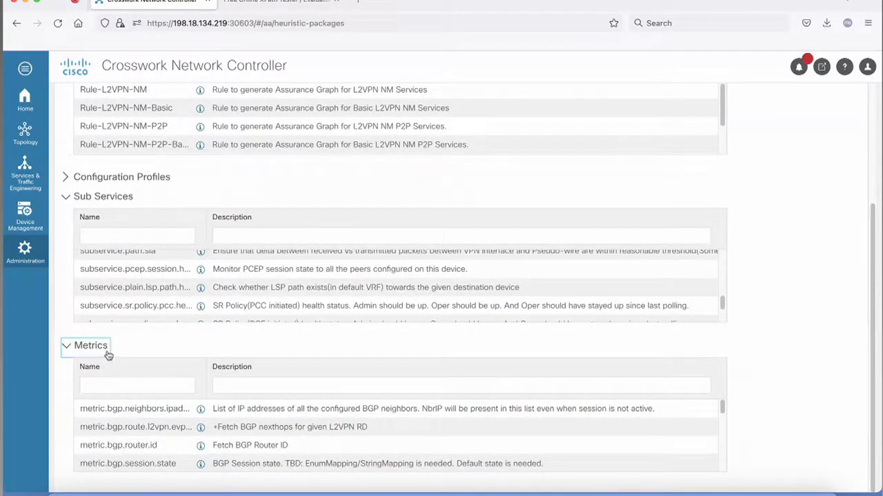
mouse_move(527, 251)
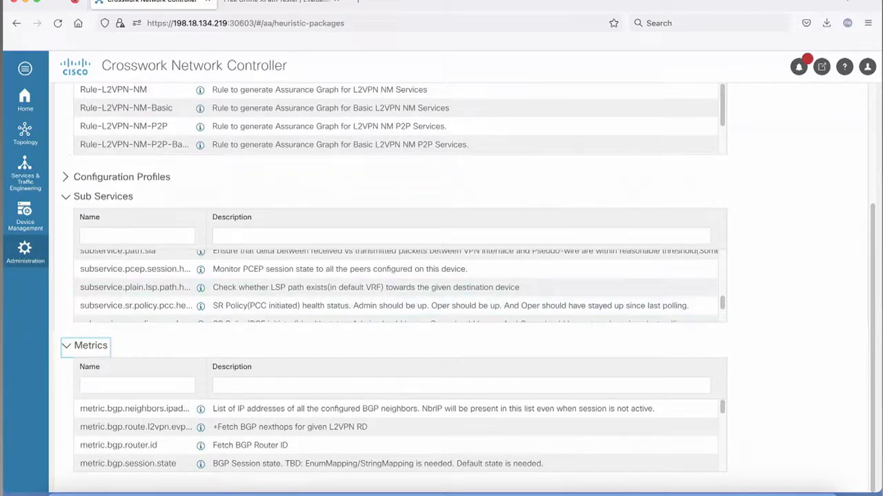
Step: Export the system heuristic packages as a downloadable tarball
scroll(up, 3)
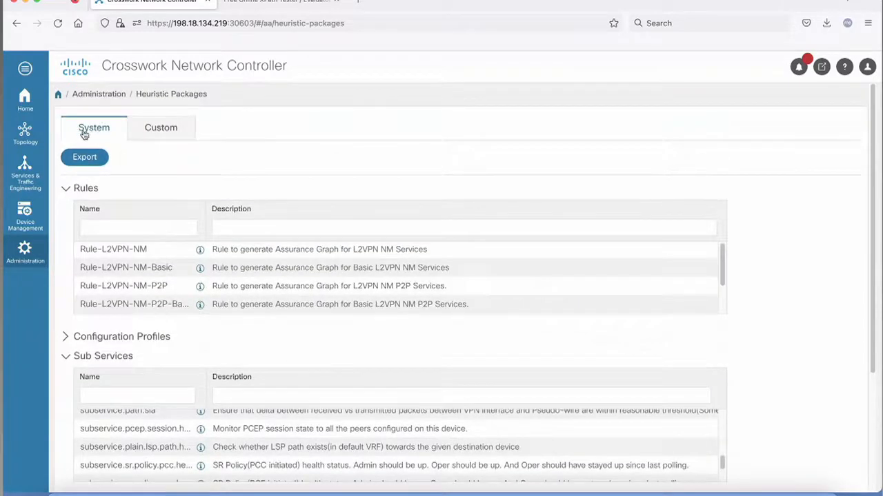
mouse_move(157, 353)
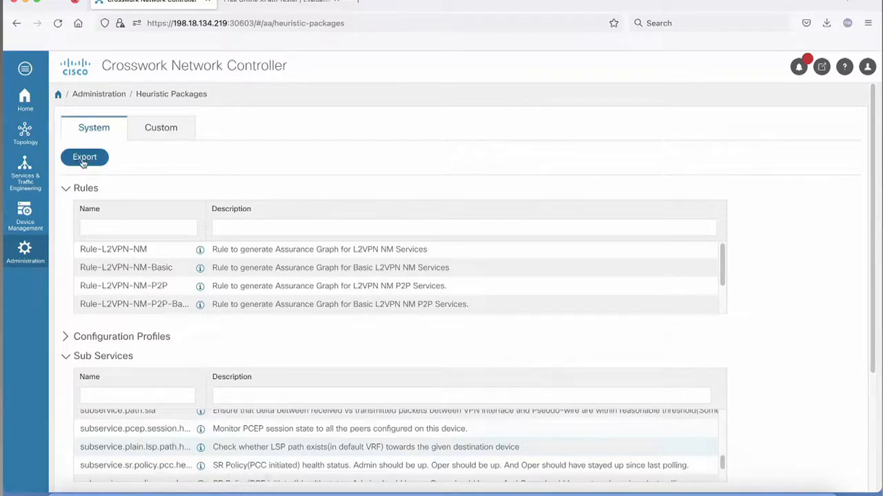
click(85, 158)
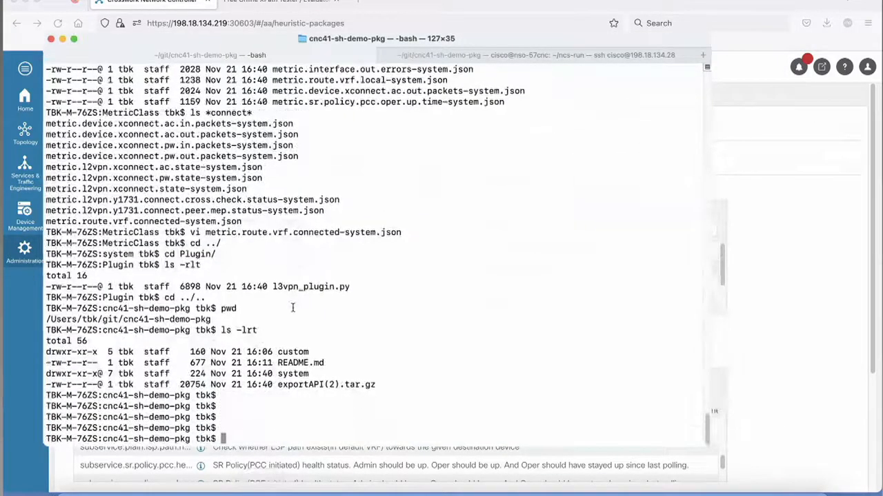
Step: List the demo package folder with ls -ltr and run tar tvfx on the exported archive
text(ls -ltr)
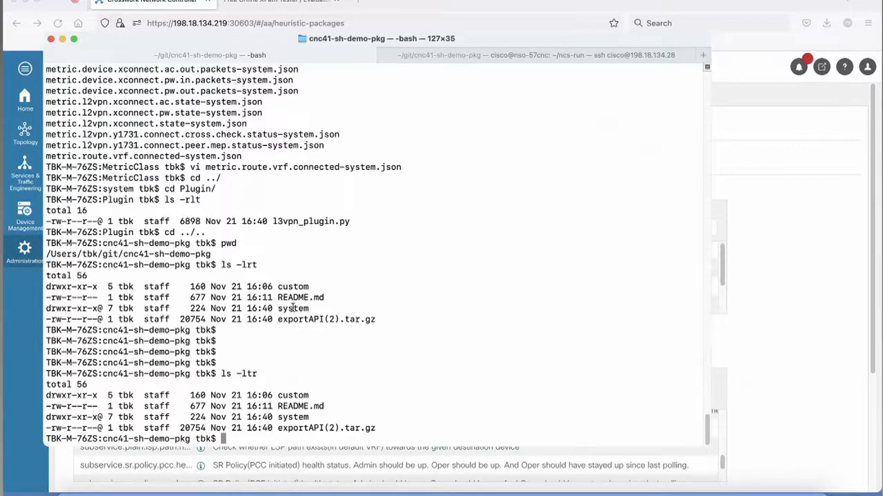
text(tar)
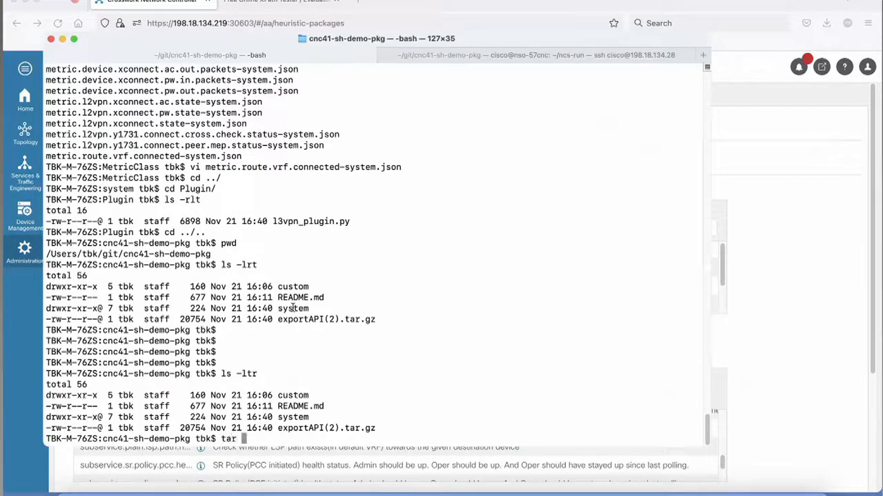
text(tvfx exportAPI\(2\).tar.gz)
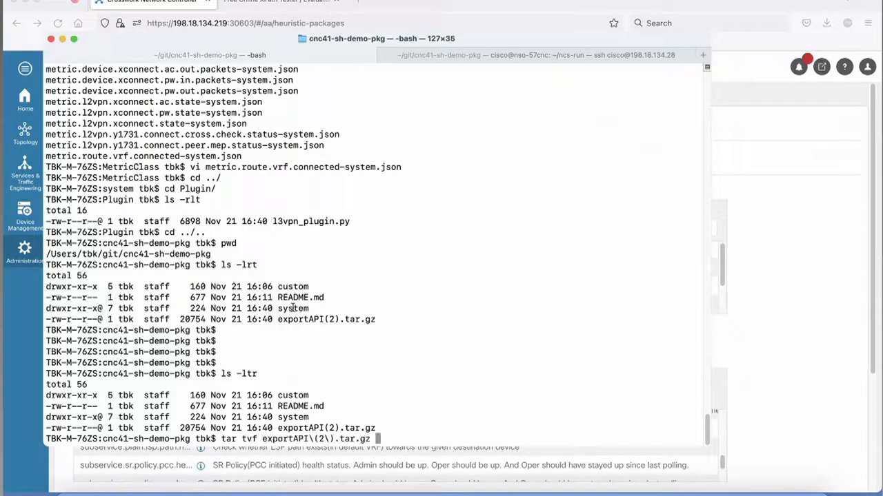
key(Return)
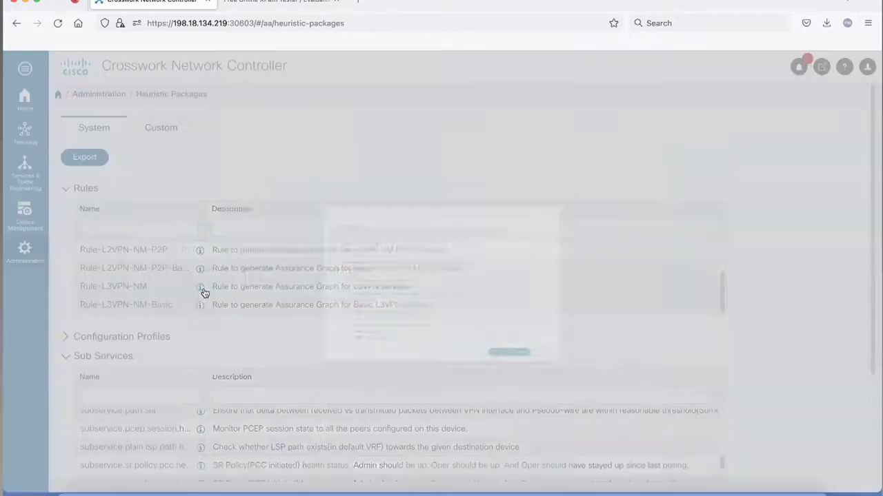
click(200, 285)
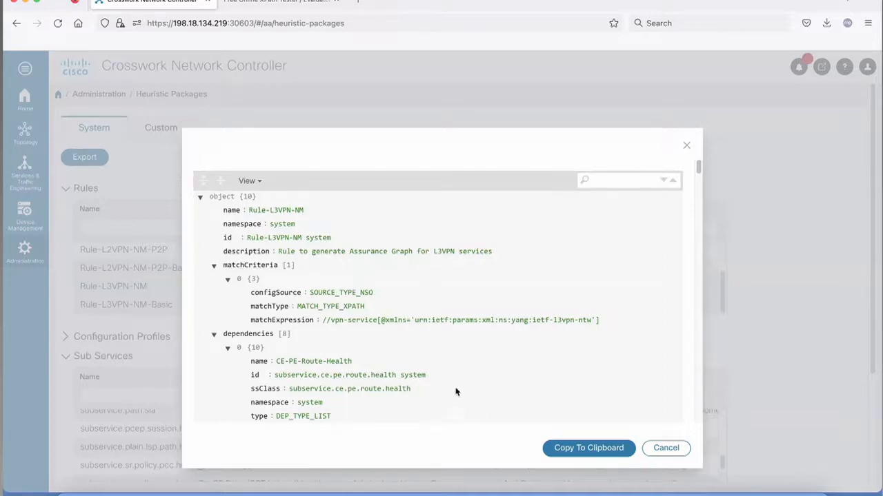
mouse_move(569, 434)
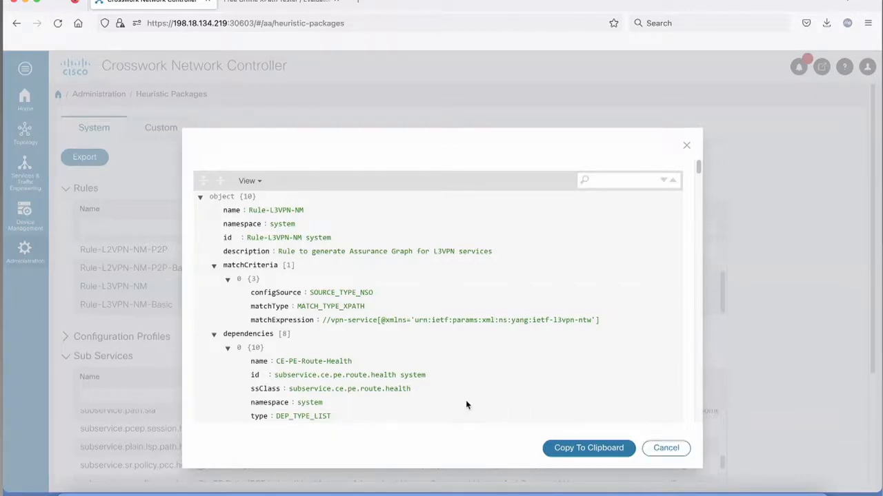
scroll(down, 3)
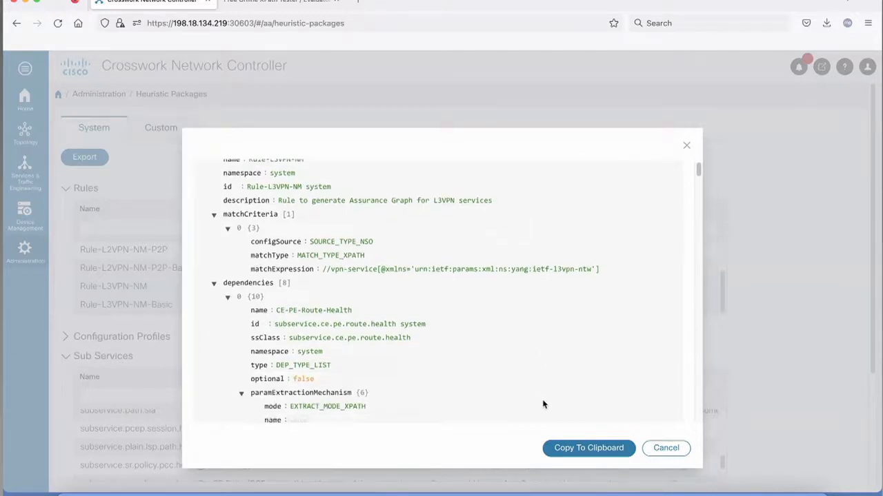
scroll(down, 3)
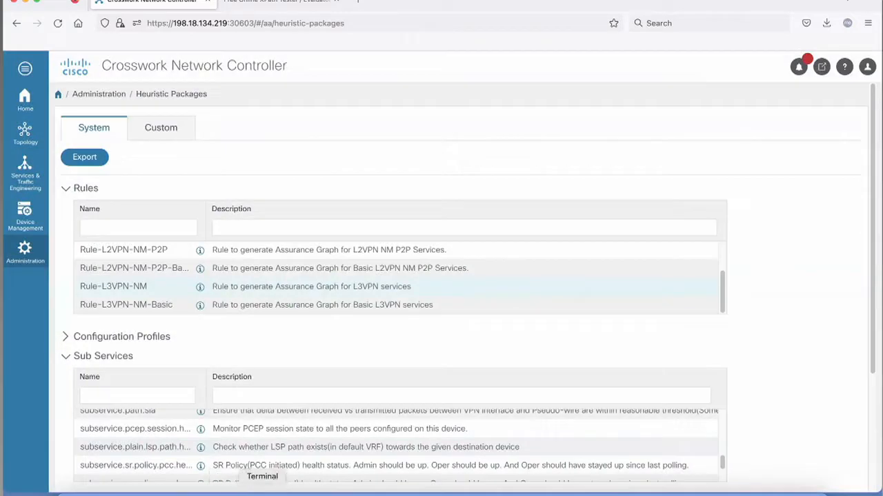
Step: In Terminal, change into the custom/ RuleClass folder and list its files
click(262, 477)
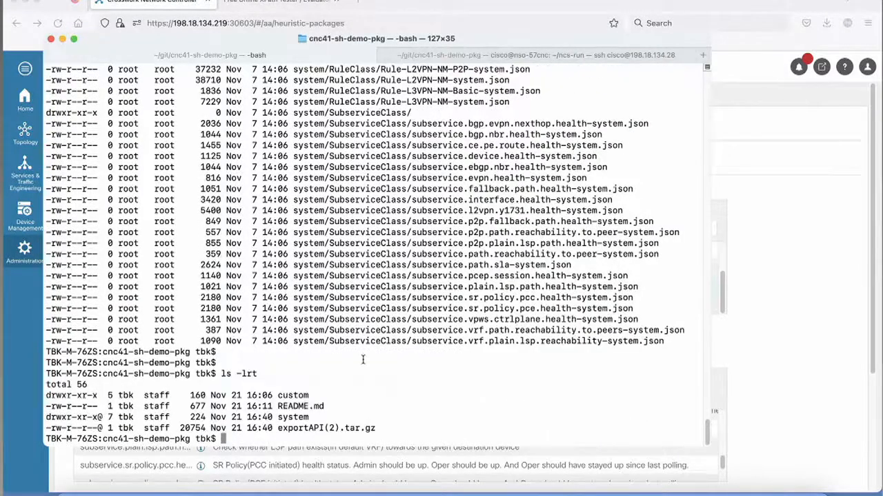
text(cd custom/)
text(ls -lrt)
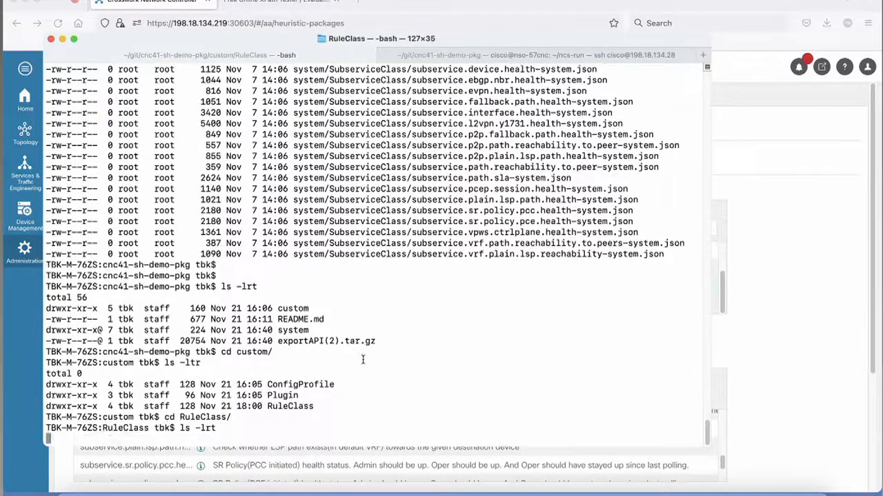
key(Return)
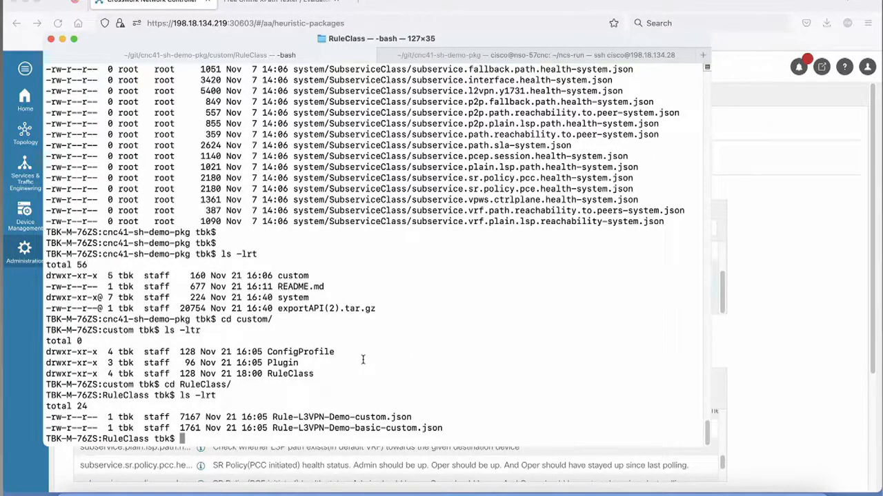
Step: View Rule-L3VPN-Demo-basic-custom.json in vi and locate the //endpoint/pe-device XPath dependency parameter
text(vi Rule-L3VPN-Demo-)
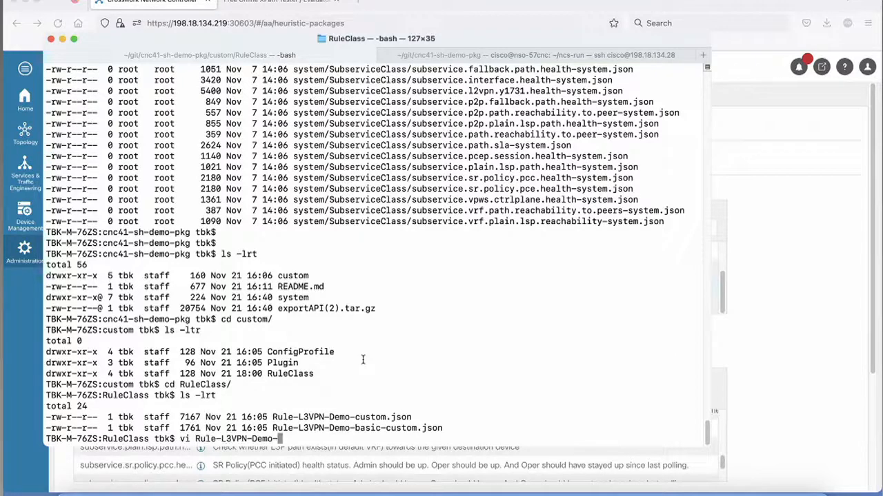
text(bas)
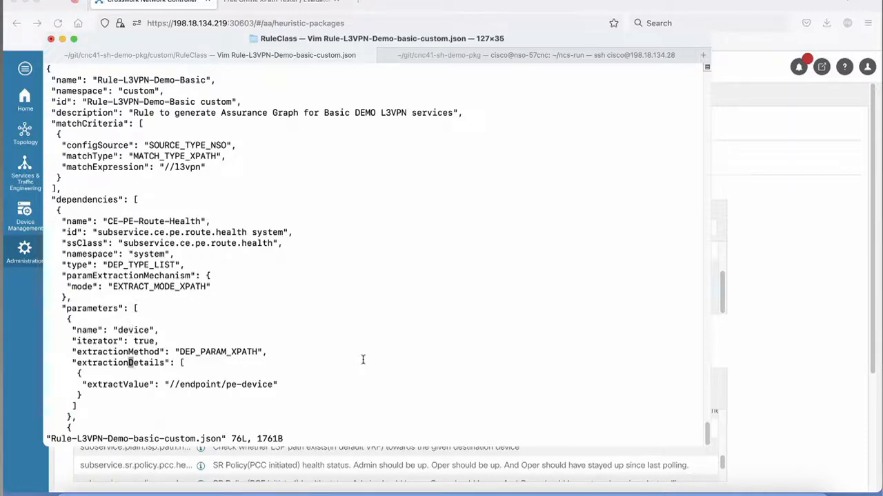
scroll(down, 3)
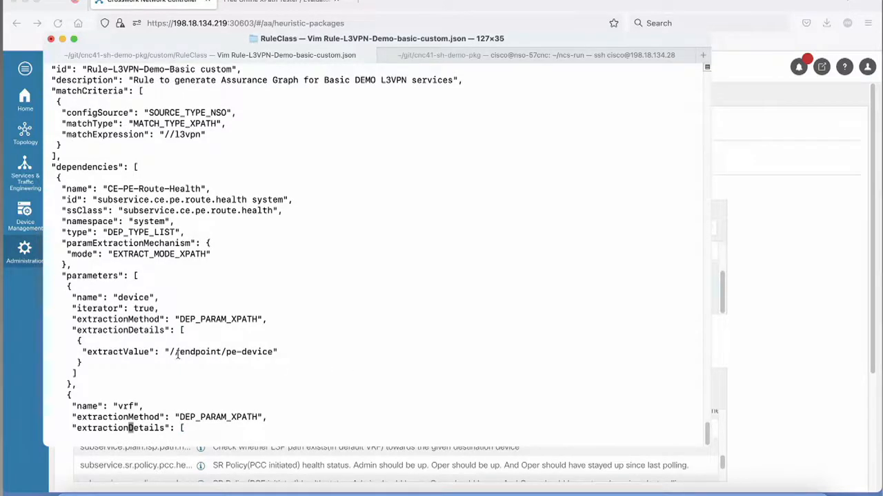
double_click(221, 351)
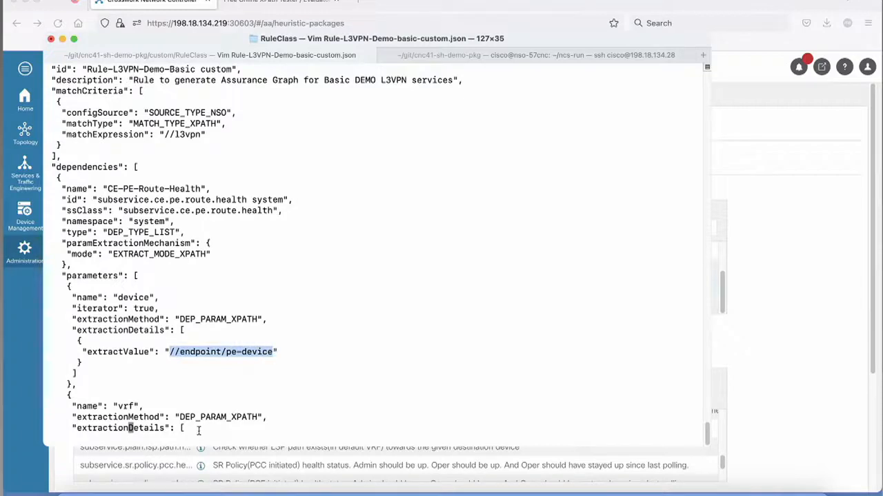
scroll(down, 3)
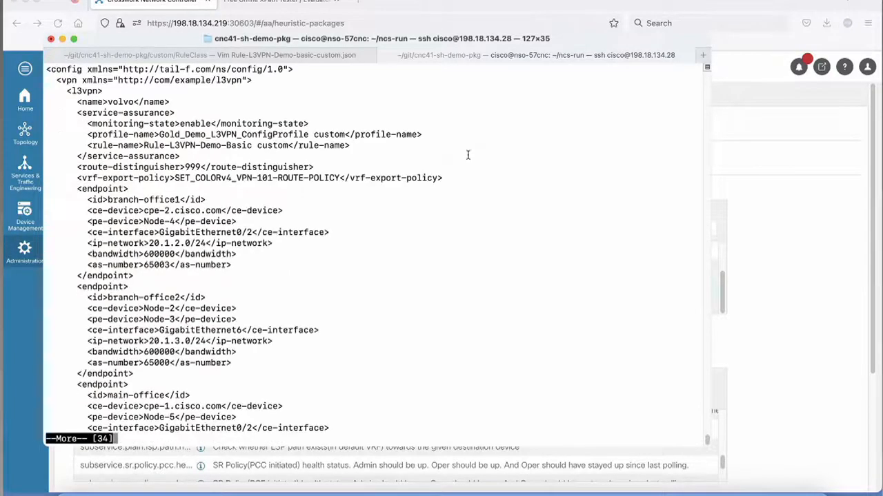
Step: Select and copy the volvo service XML from <config> to </config> in the NSO output
scroll(down, 3)
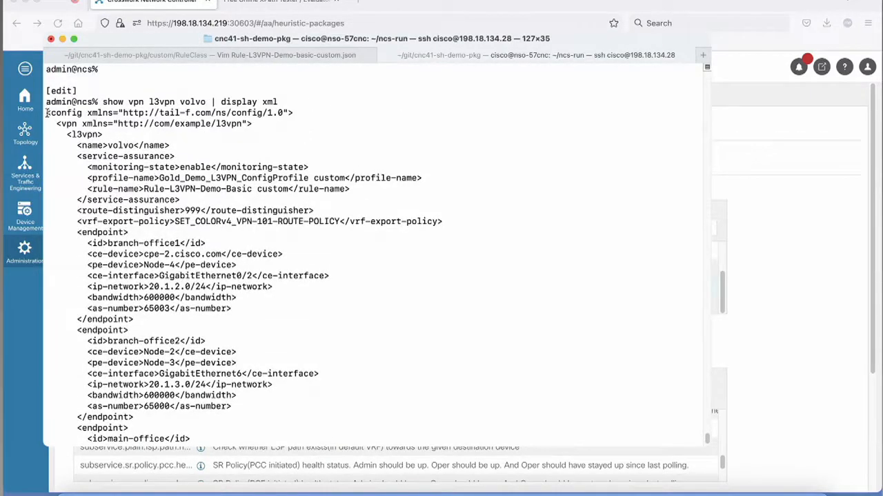
drag(46, 113, 191, 439)
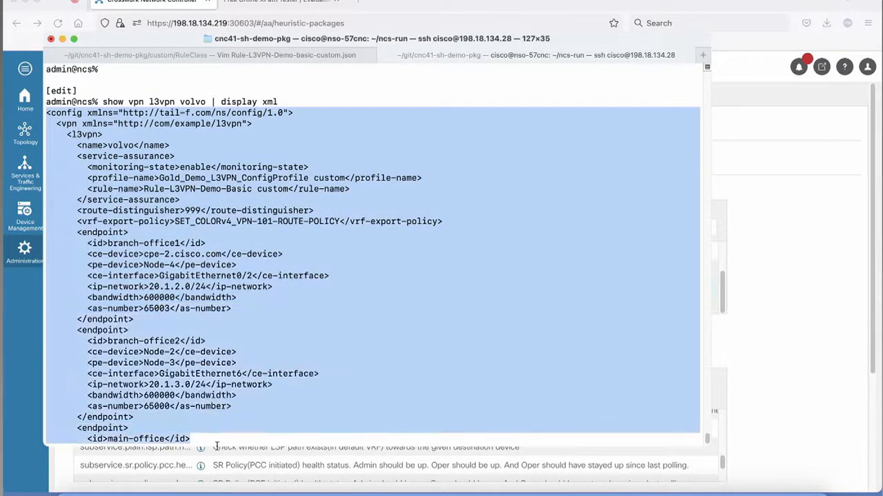
scroll(down, 3)
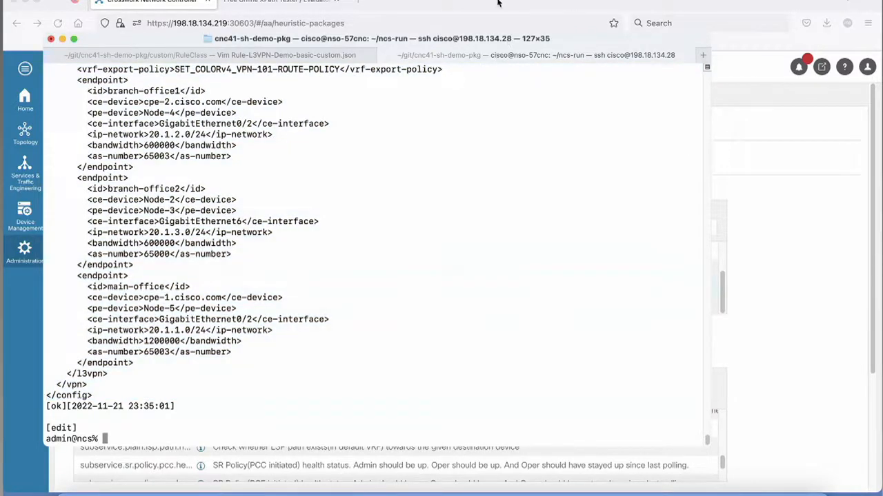
Step: Paste the volvo XML into the FreeFormatter XPath Tester input box
click(276, 2)
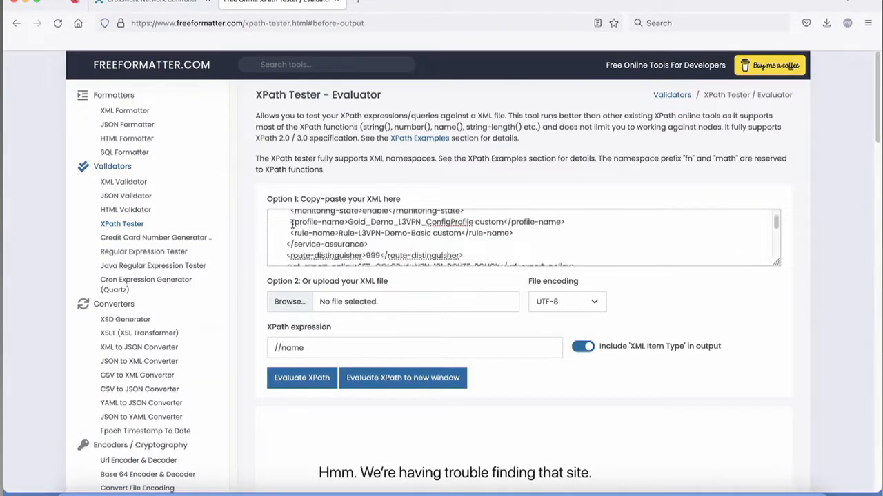
scroll(down, 3)
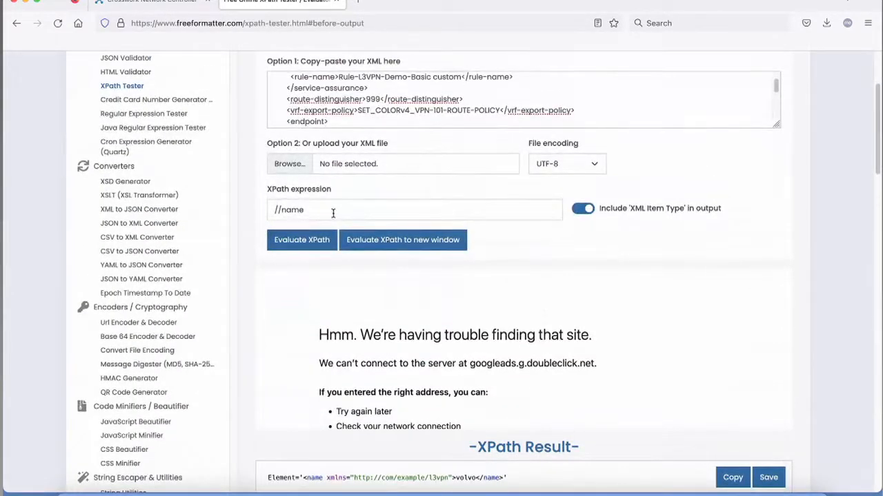
scroll(down, 3)
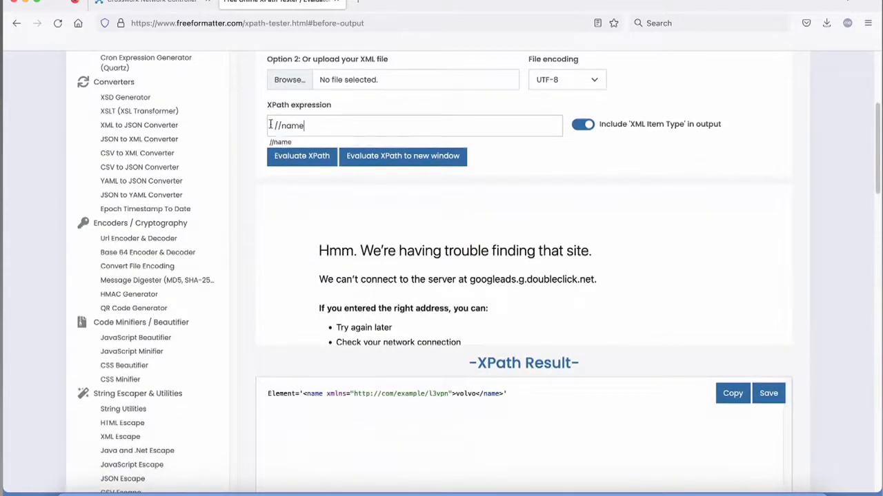
text(//)
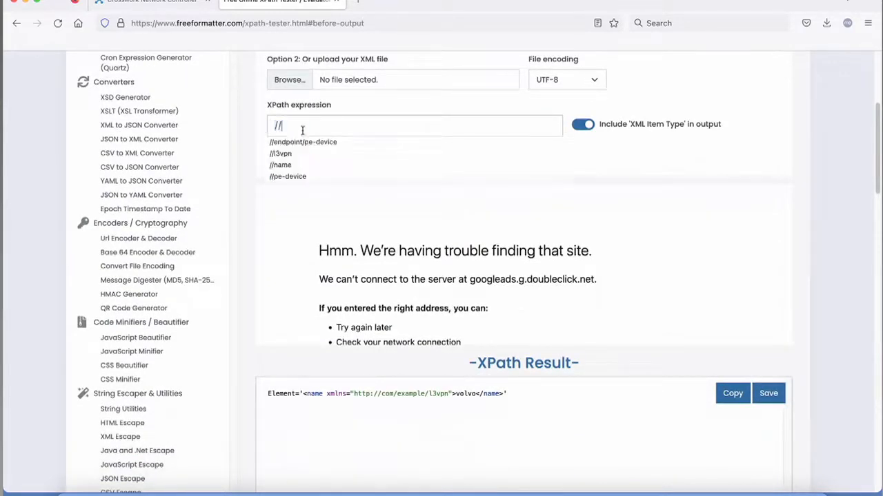
Step: Evaluate //endpoint/pe-device against the XML and return to the rule file in vim
click(302, 142)
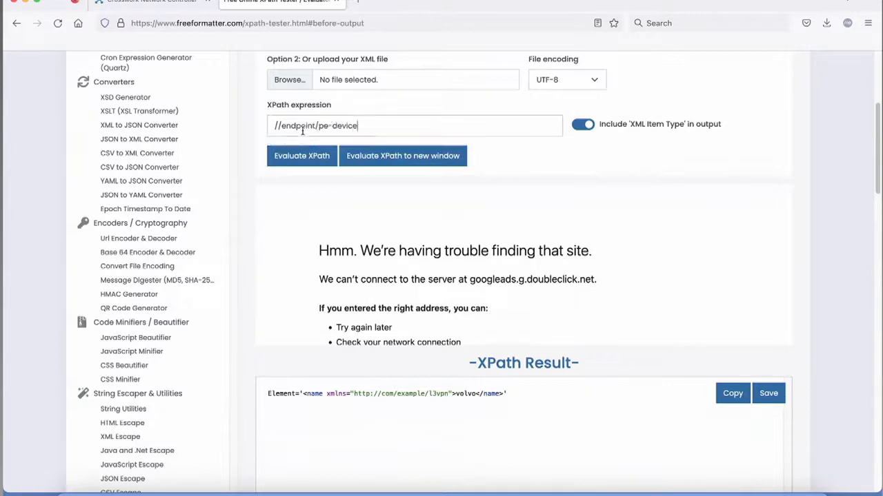
click(300, 154)
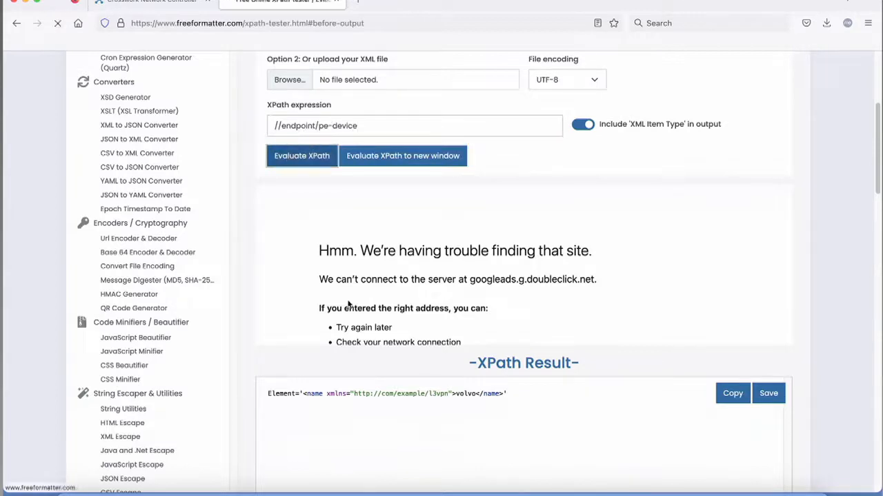
click(301, 155)
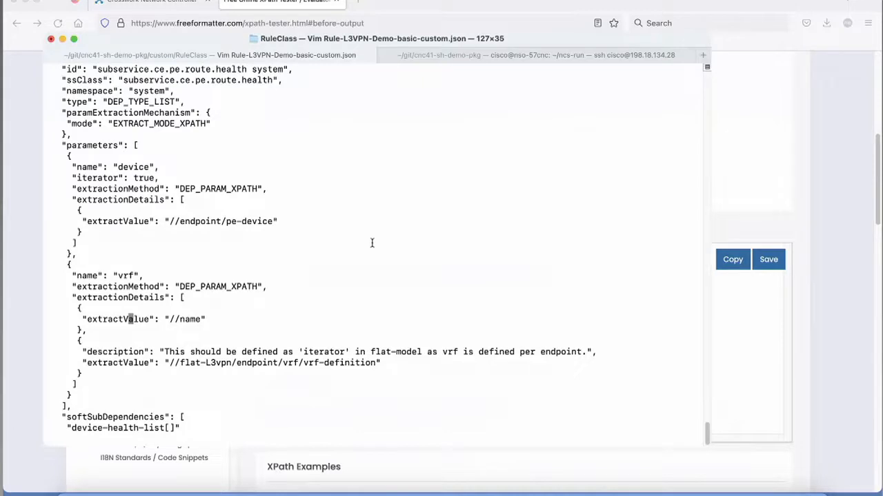
Step: Review the rule's device-health-list dependency to the end and quit vim back to bash
scroll(down, 3)
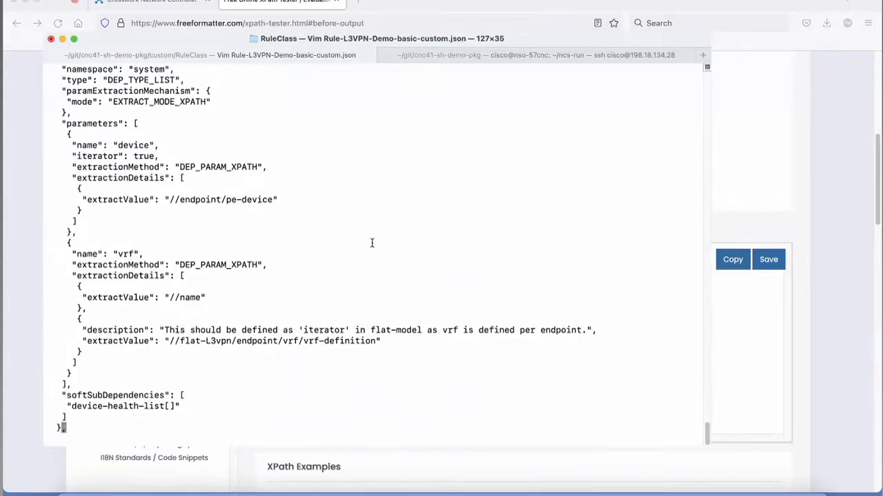
scroll(down, 3)
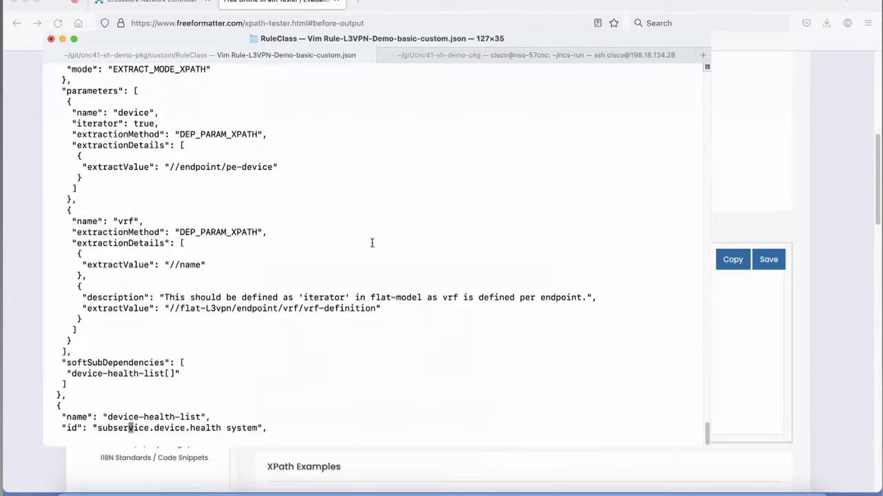
scroll(down, 3)
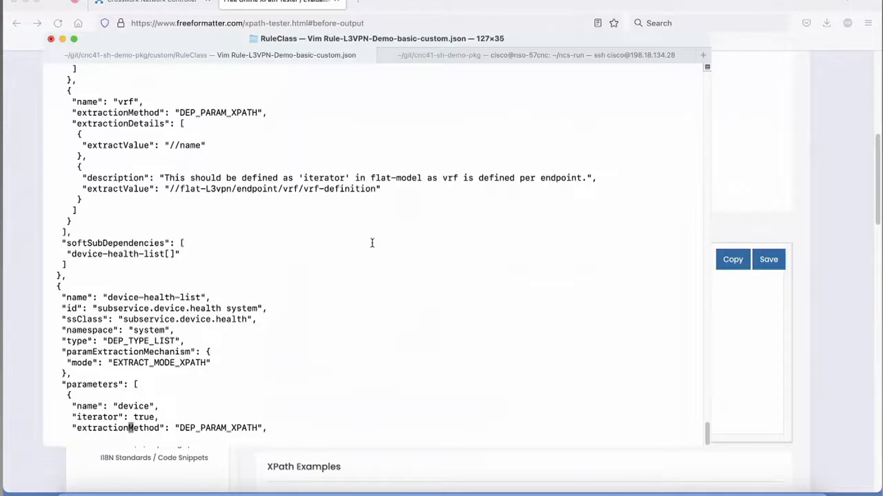
scroll(down, 3)
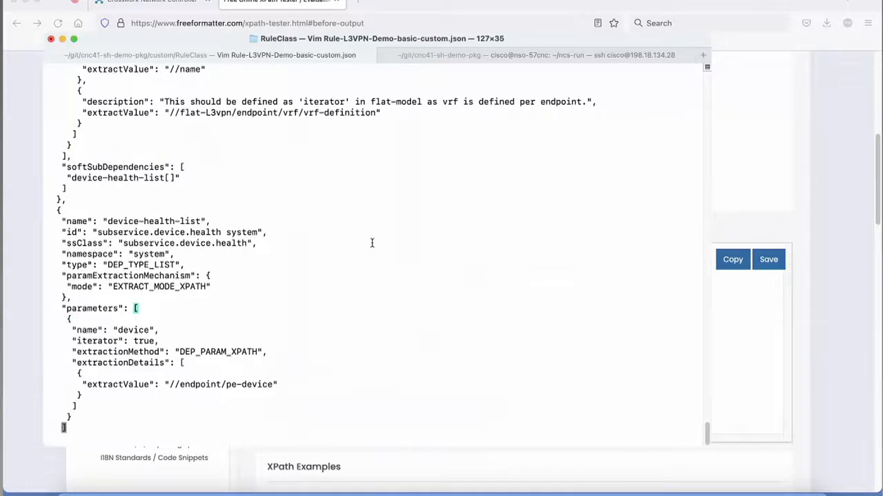
scroll(down, 3)
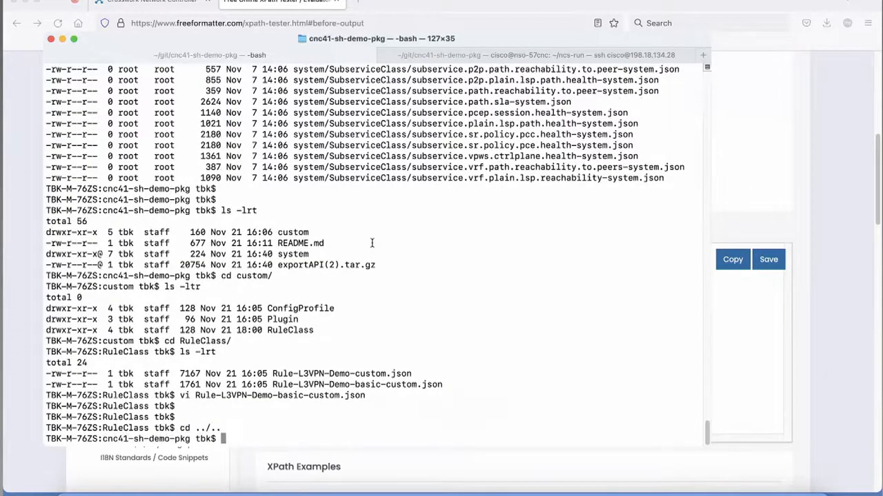
Step: Move into the system SubserviceClass folder and open subservice.ce.pe.route.health-system.json in vi
text(cd)
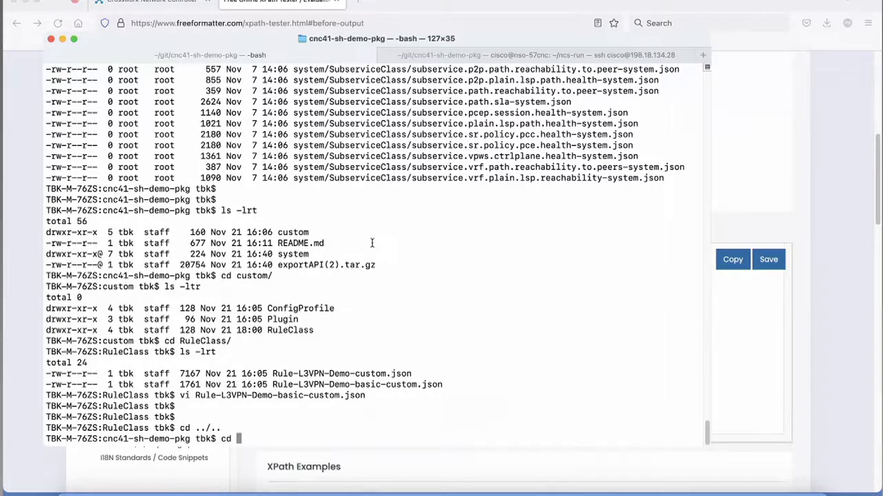
text(system/SubserviceClass/)
text(ls -lrt)
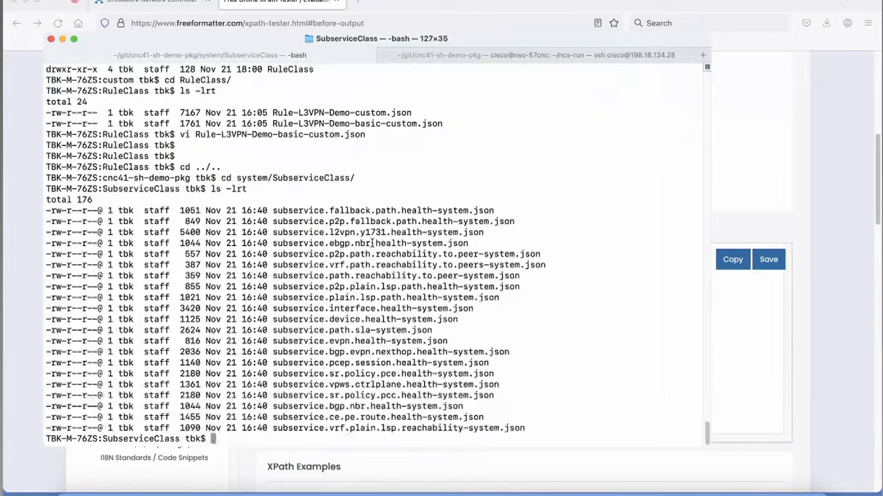
text(vi subs)
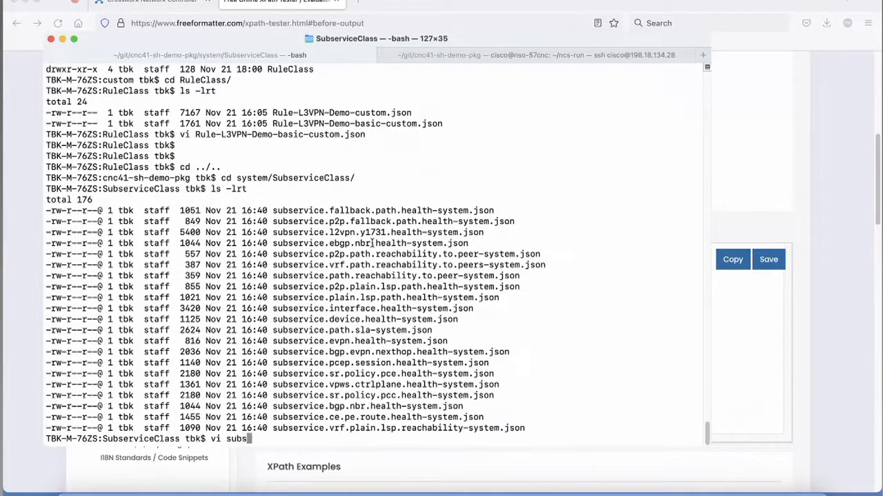
text(ubservice.ce.pe.route.health-system.json)
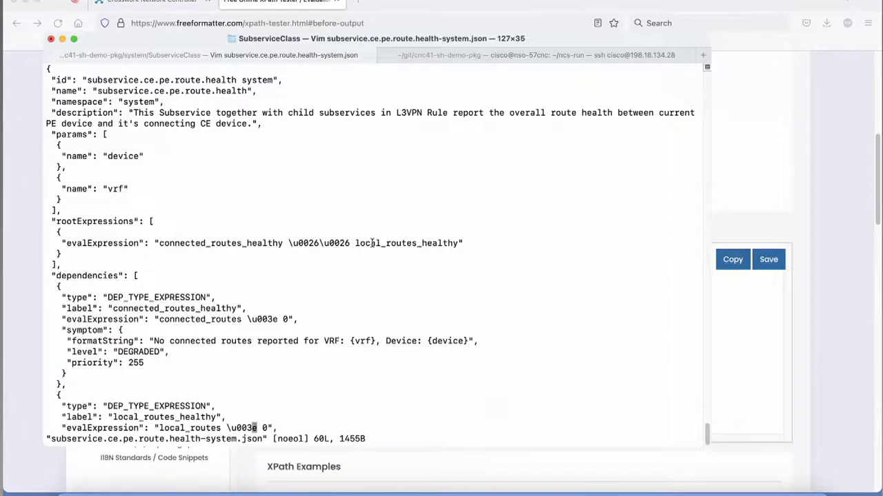
Step: Read through the CE-PE route health expressions and quit vim
scroll(down, 3)
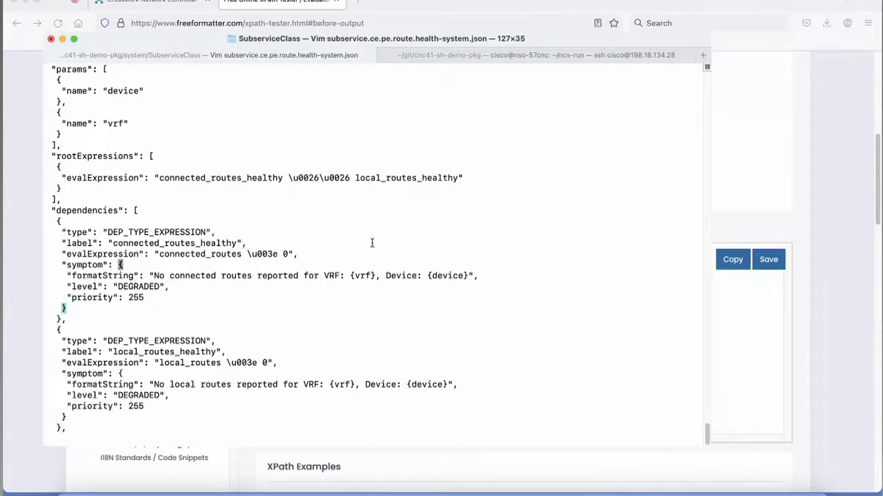
scroll(down, 3)
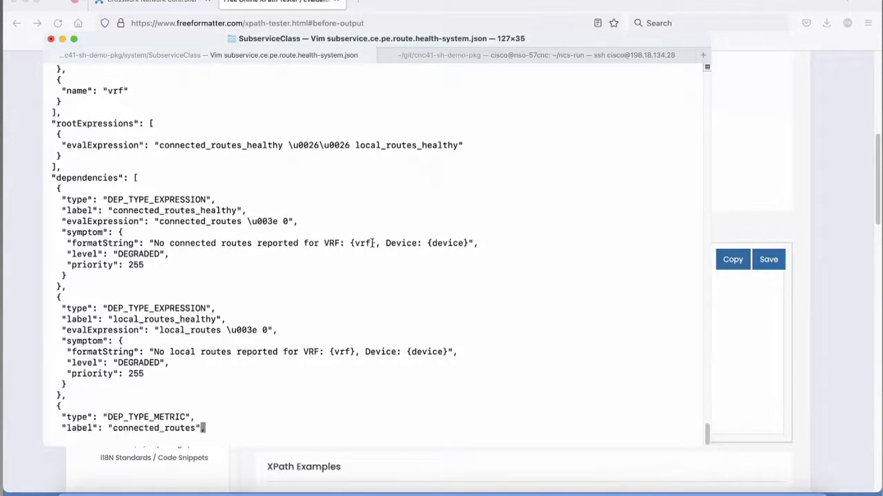
scroll(down, 3)
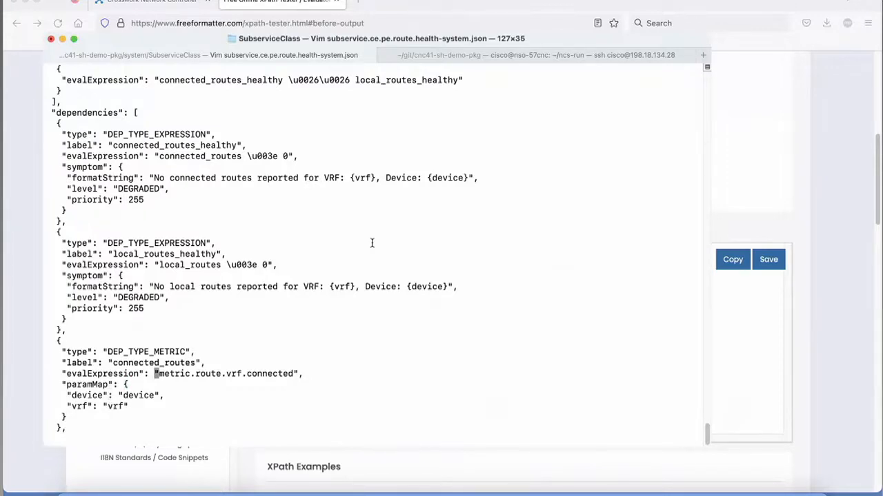
text(:q)
text(vi)
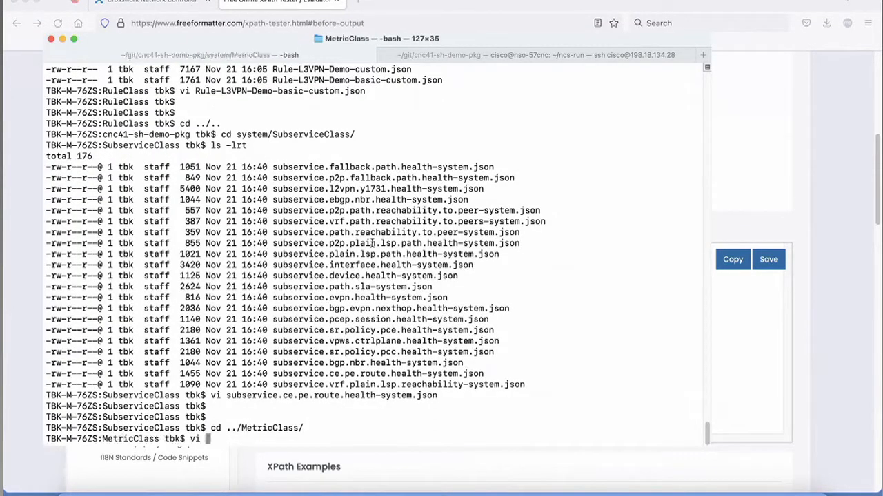
Step: Open metric.route.vrf.connected-system.json in vi, review its IOS XR sensor paths, and quit
text(metric.)
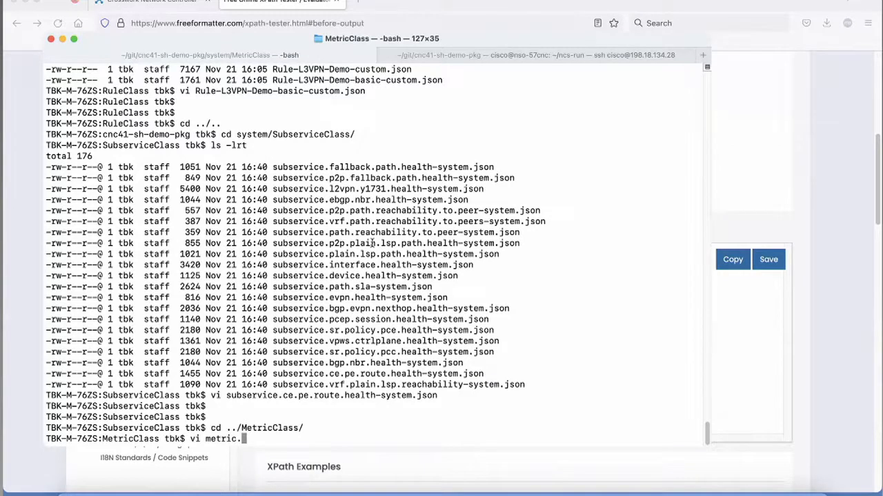
text(vrf)
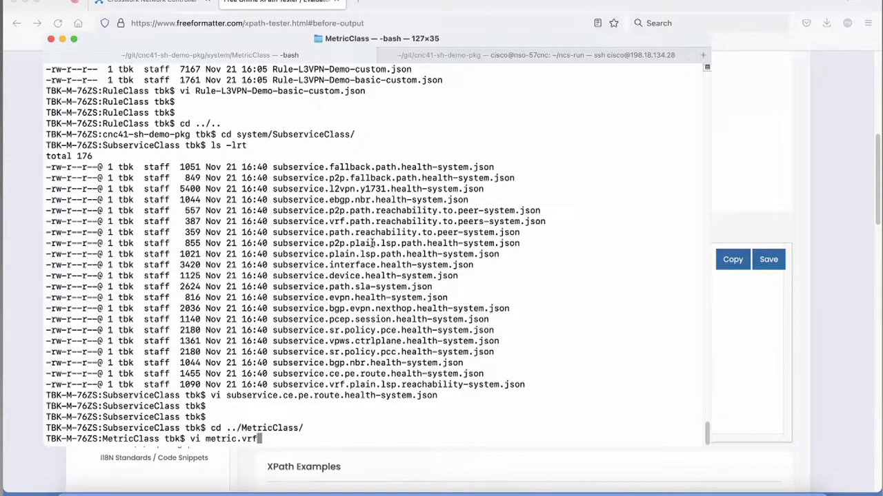
text(=metr)
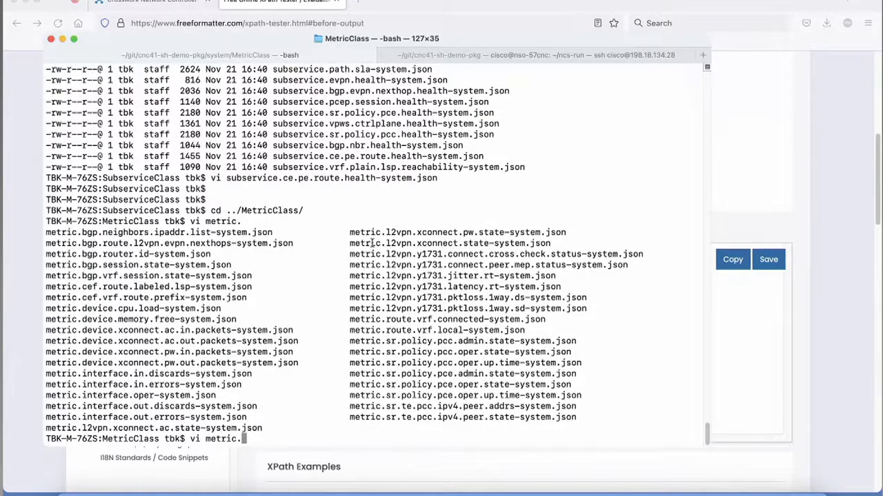
text(route.vrf.)
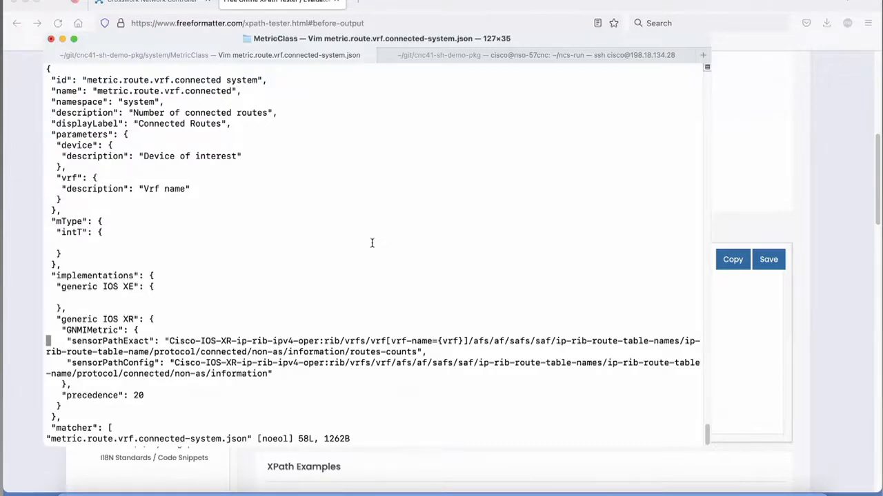
scroll(down, 3)
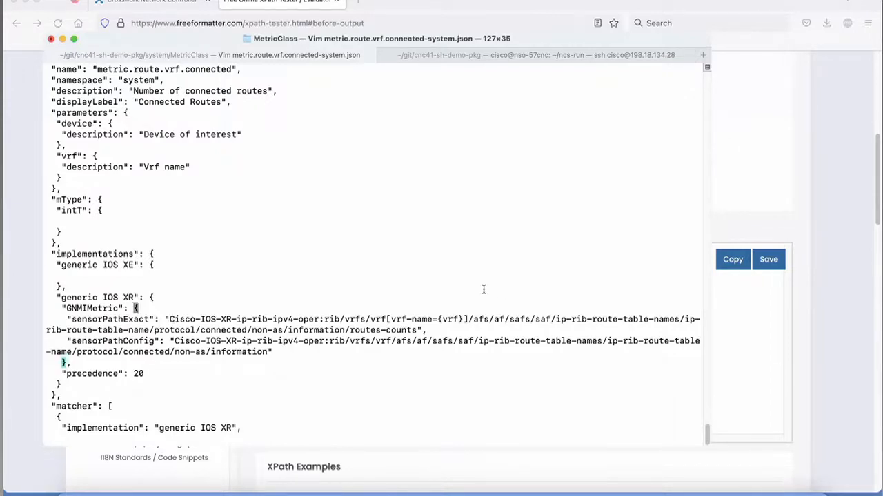
text(:q)
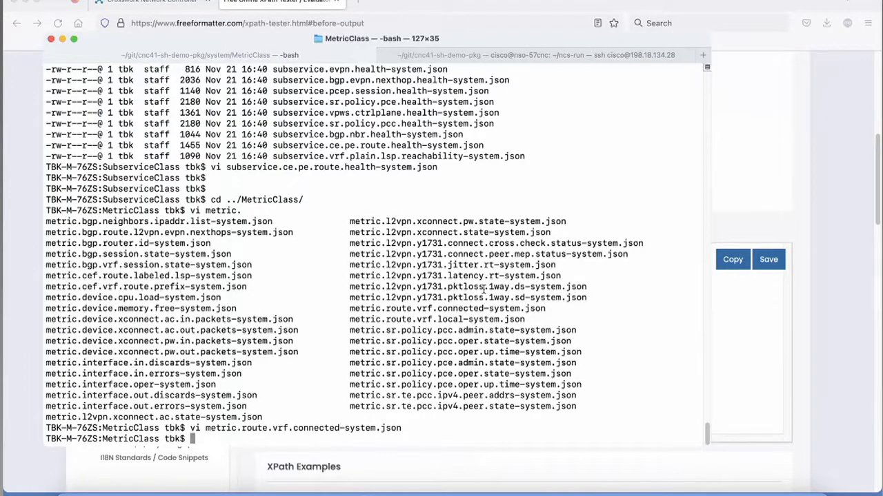
mouse_move(25, 178)
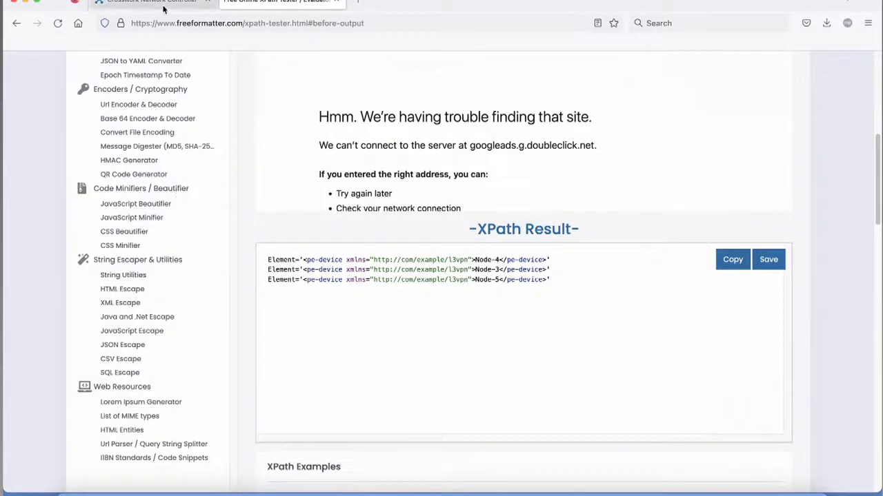
Step: Return to Crosswork's custom heuristic packages and expand Configuration Profiles showing Silver and Gold
click(152, 3)
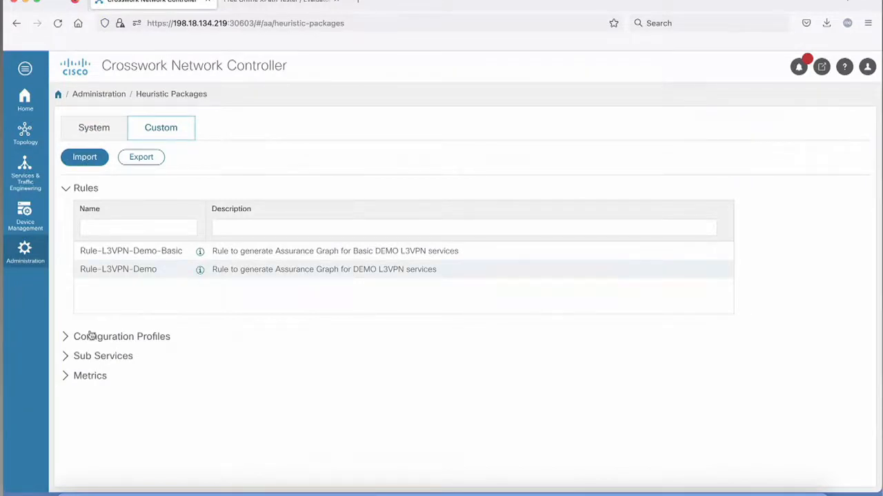
click(102, 355)
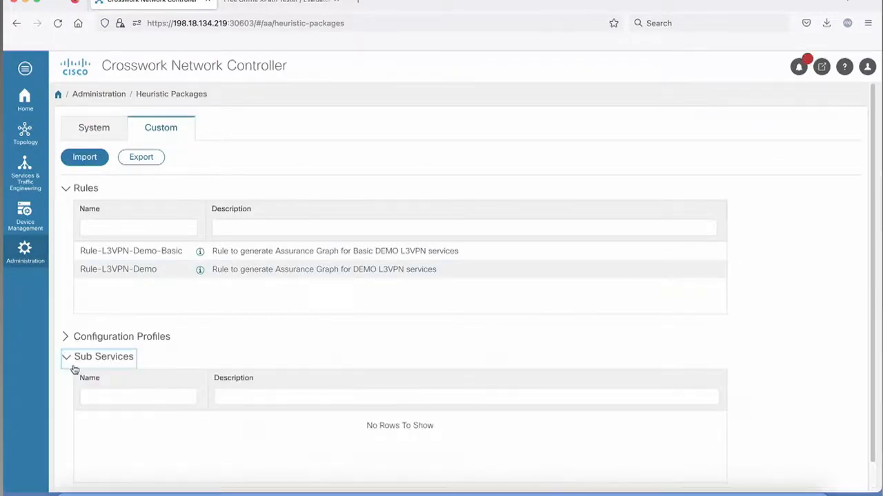
click(66, 356)
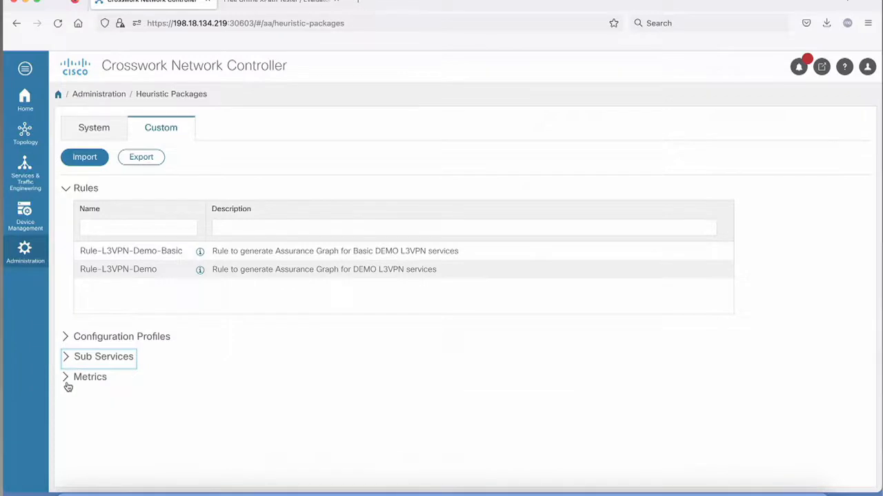
click(122, 337)
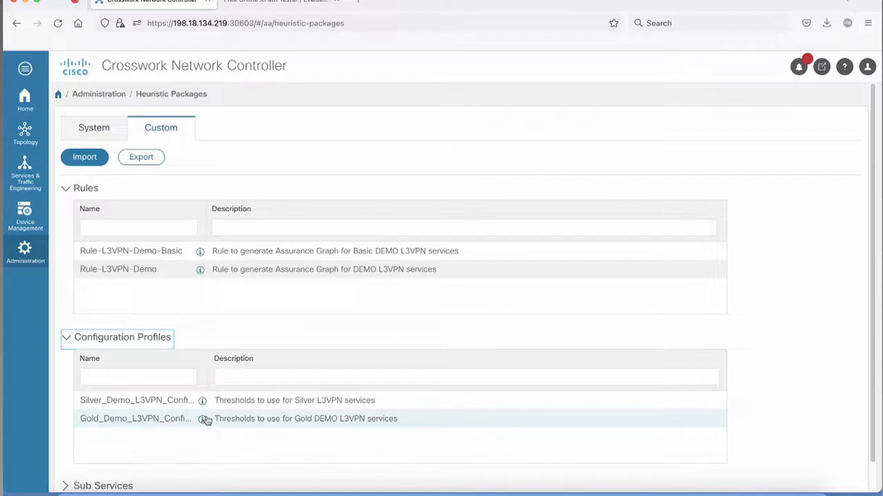
mouse_move(202, 420)
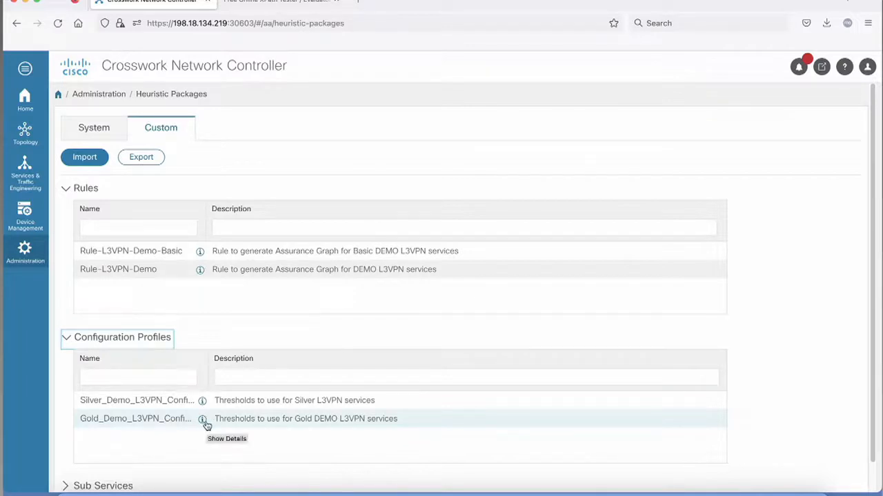
mouse_move(202, 400)
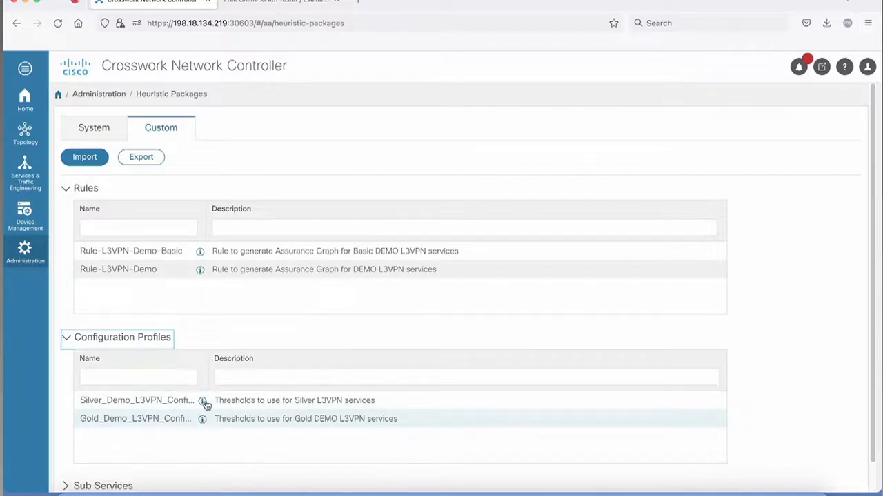
mouse_move(203, 419)
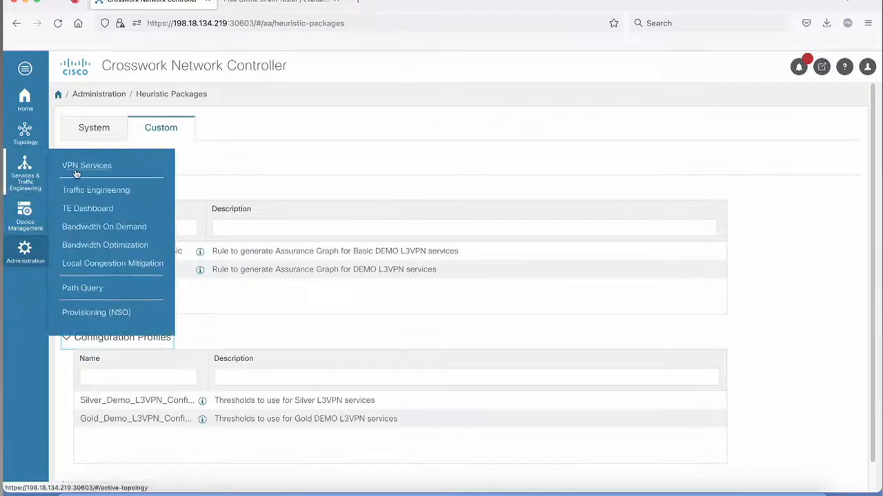
Step: Choose VPN Services to show the service list with vpn-101 drawn on the map
click(87, 165)
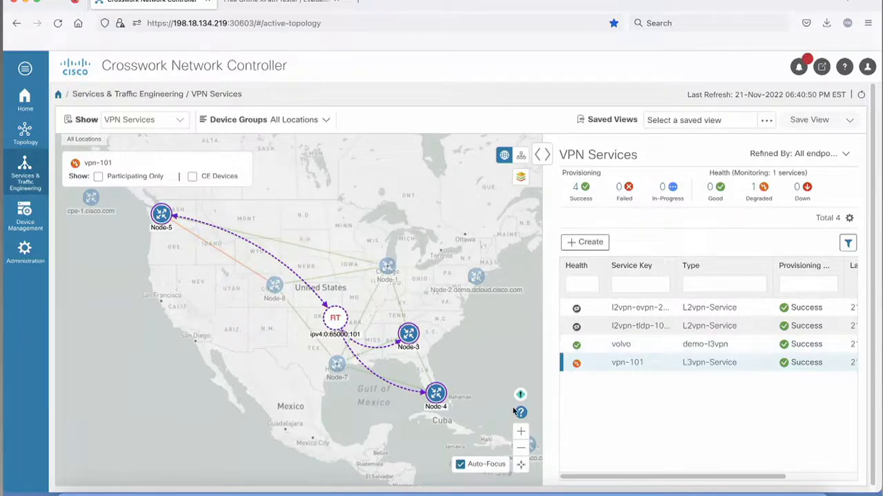
mouse_move(642, 345)
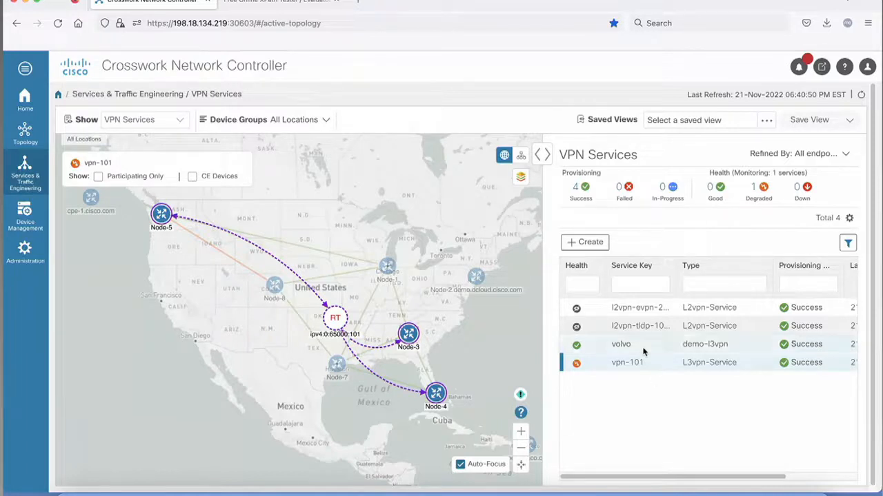